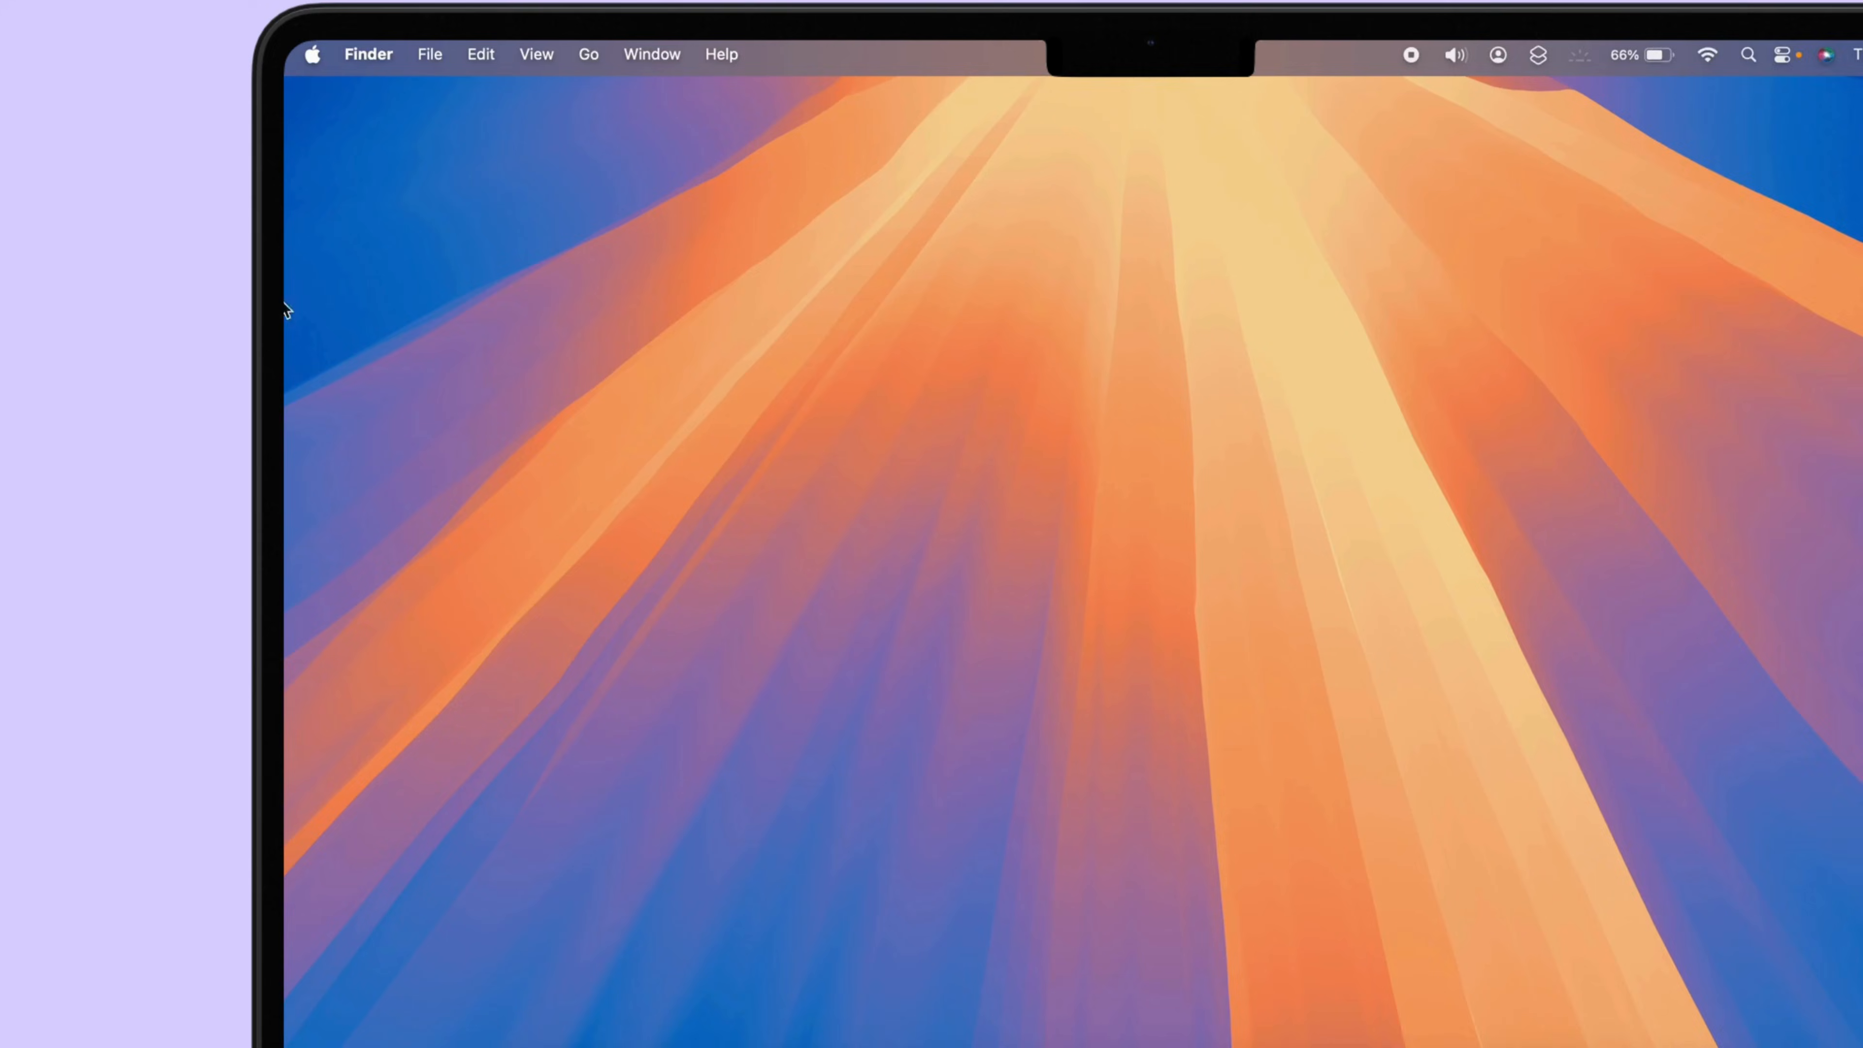
# Navigate from the Apple menu to Accessibility > Pointer Control in System Settings
pyautogui.click(312, 53)
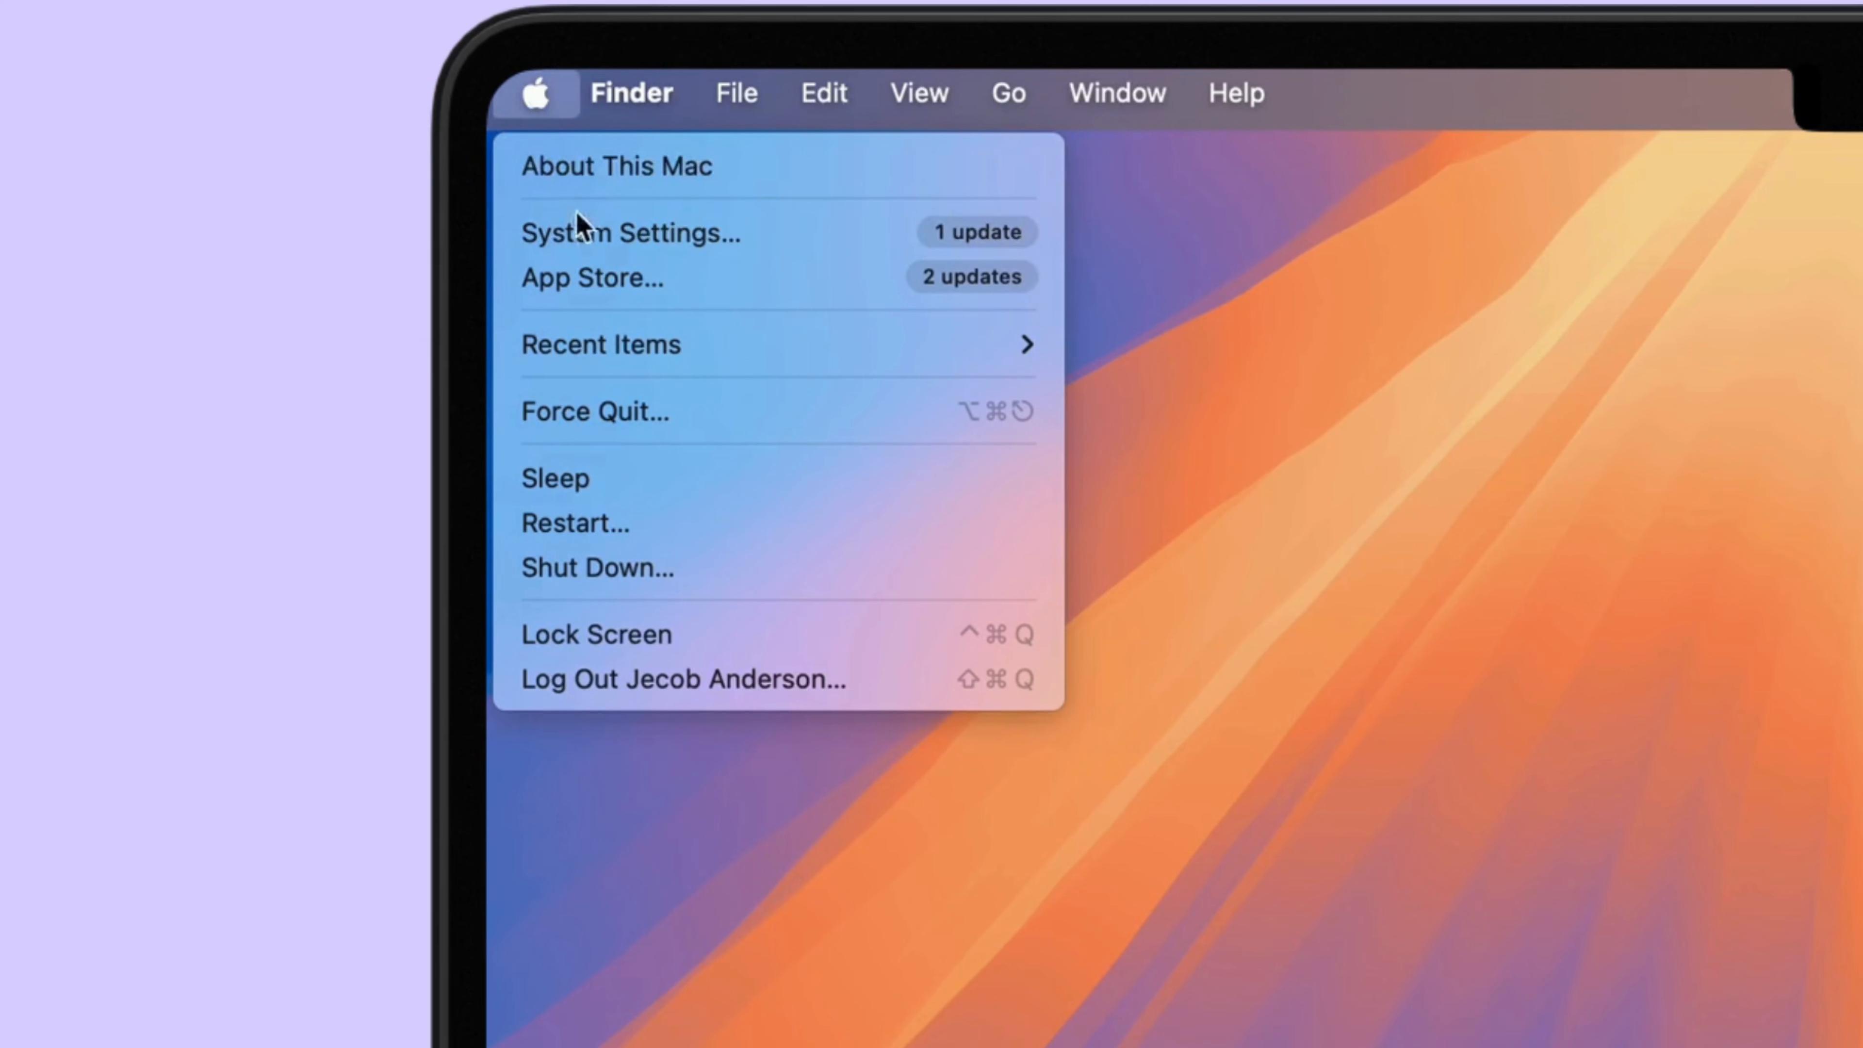
pyautogui.click(631, 232)
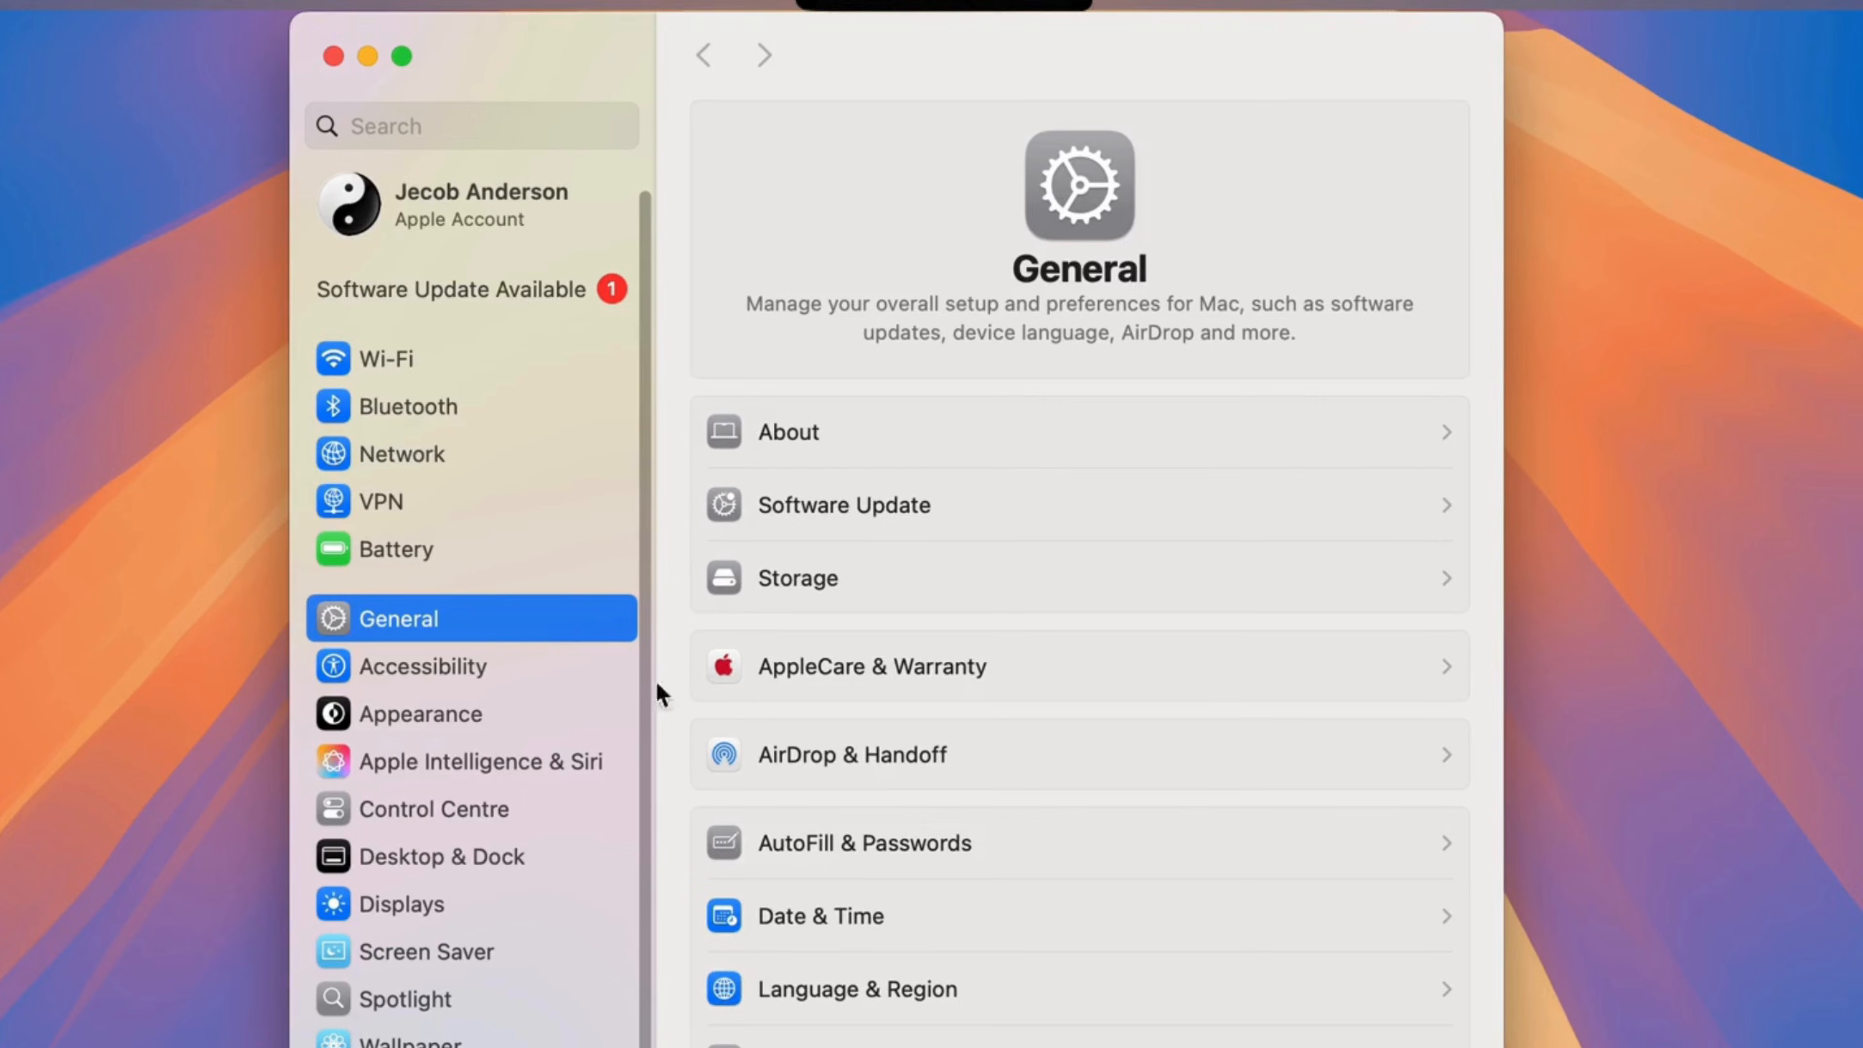
pyautogui.click(431, 665)
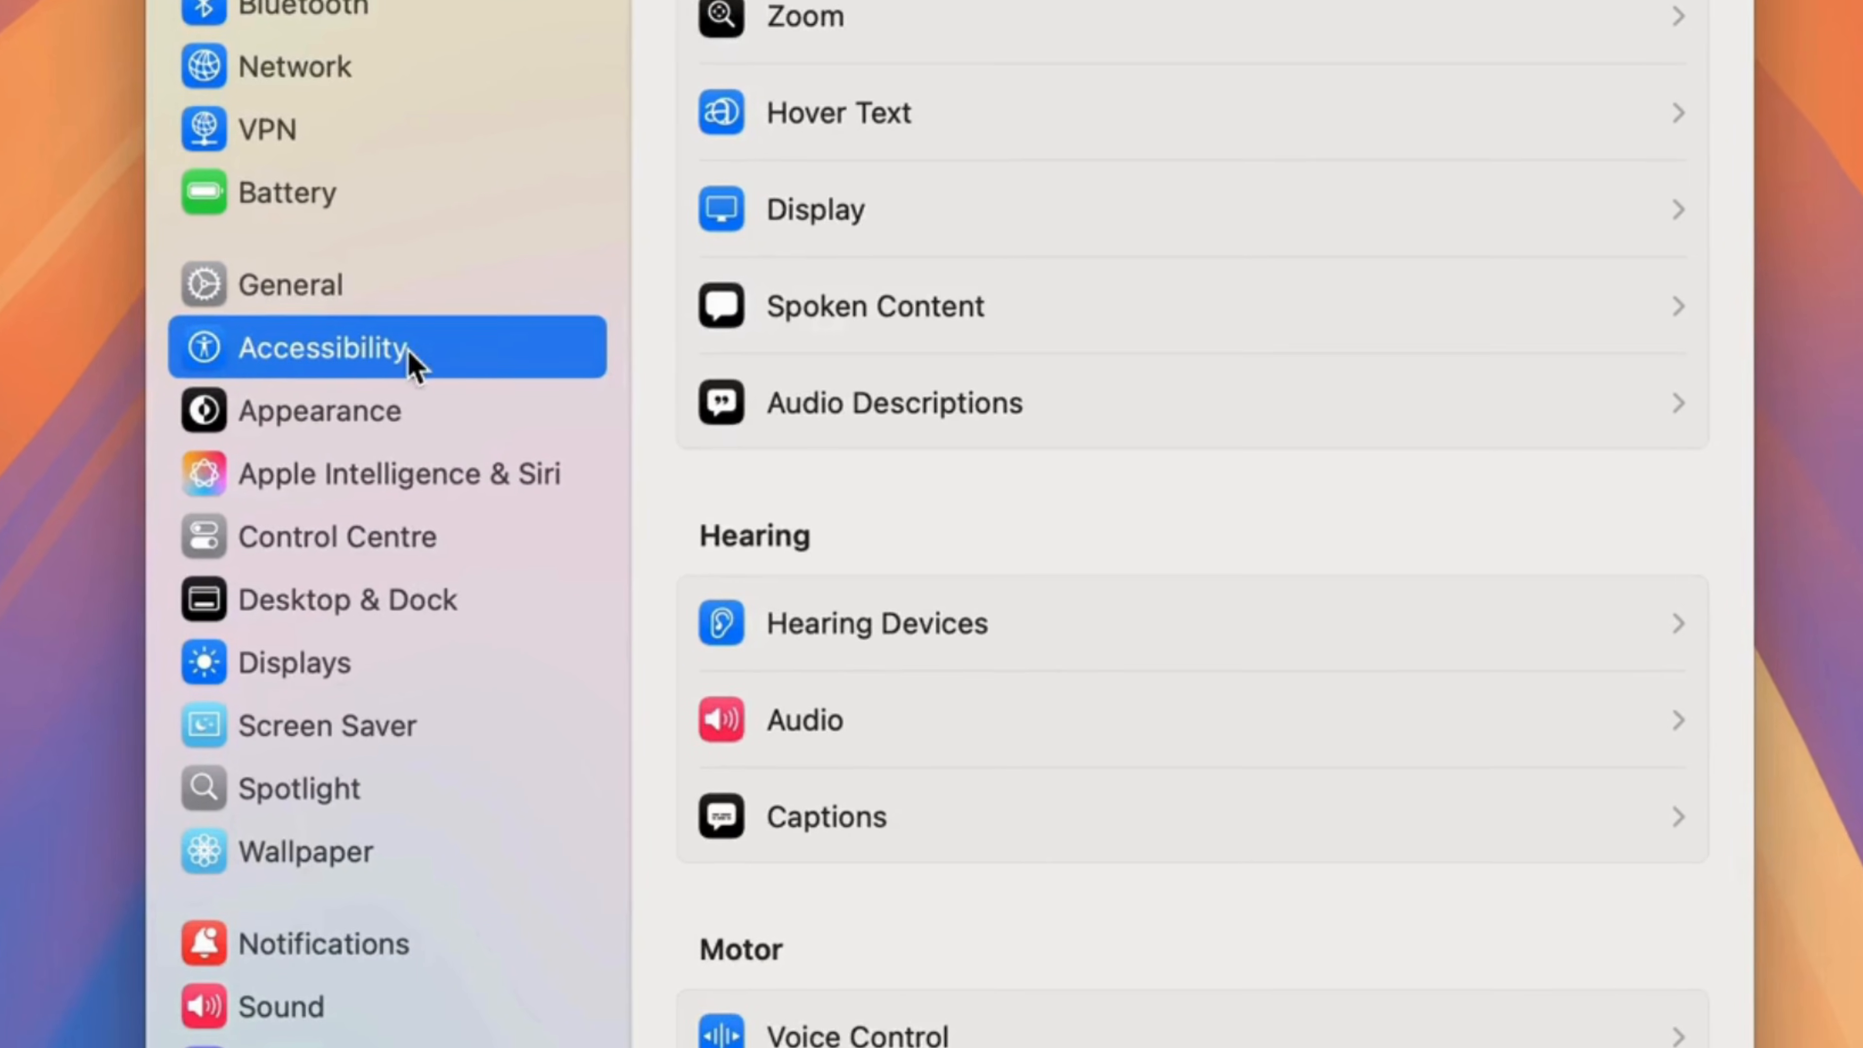
pyautogui.scroll(-3)
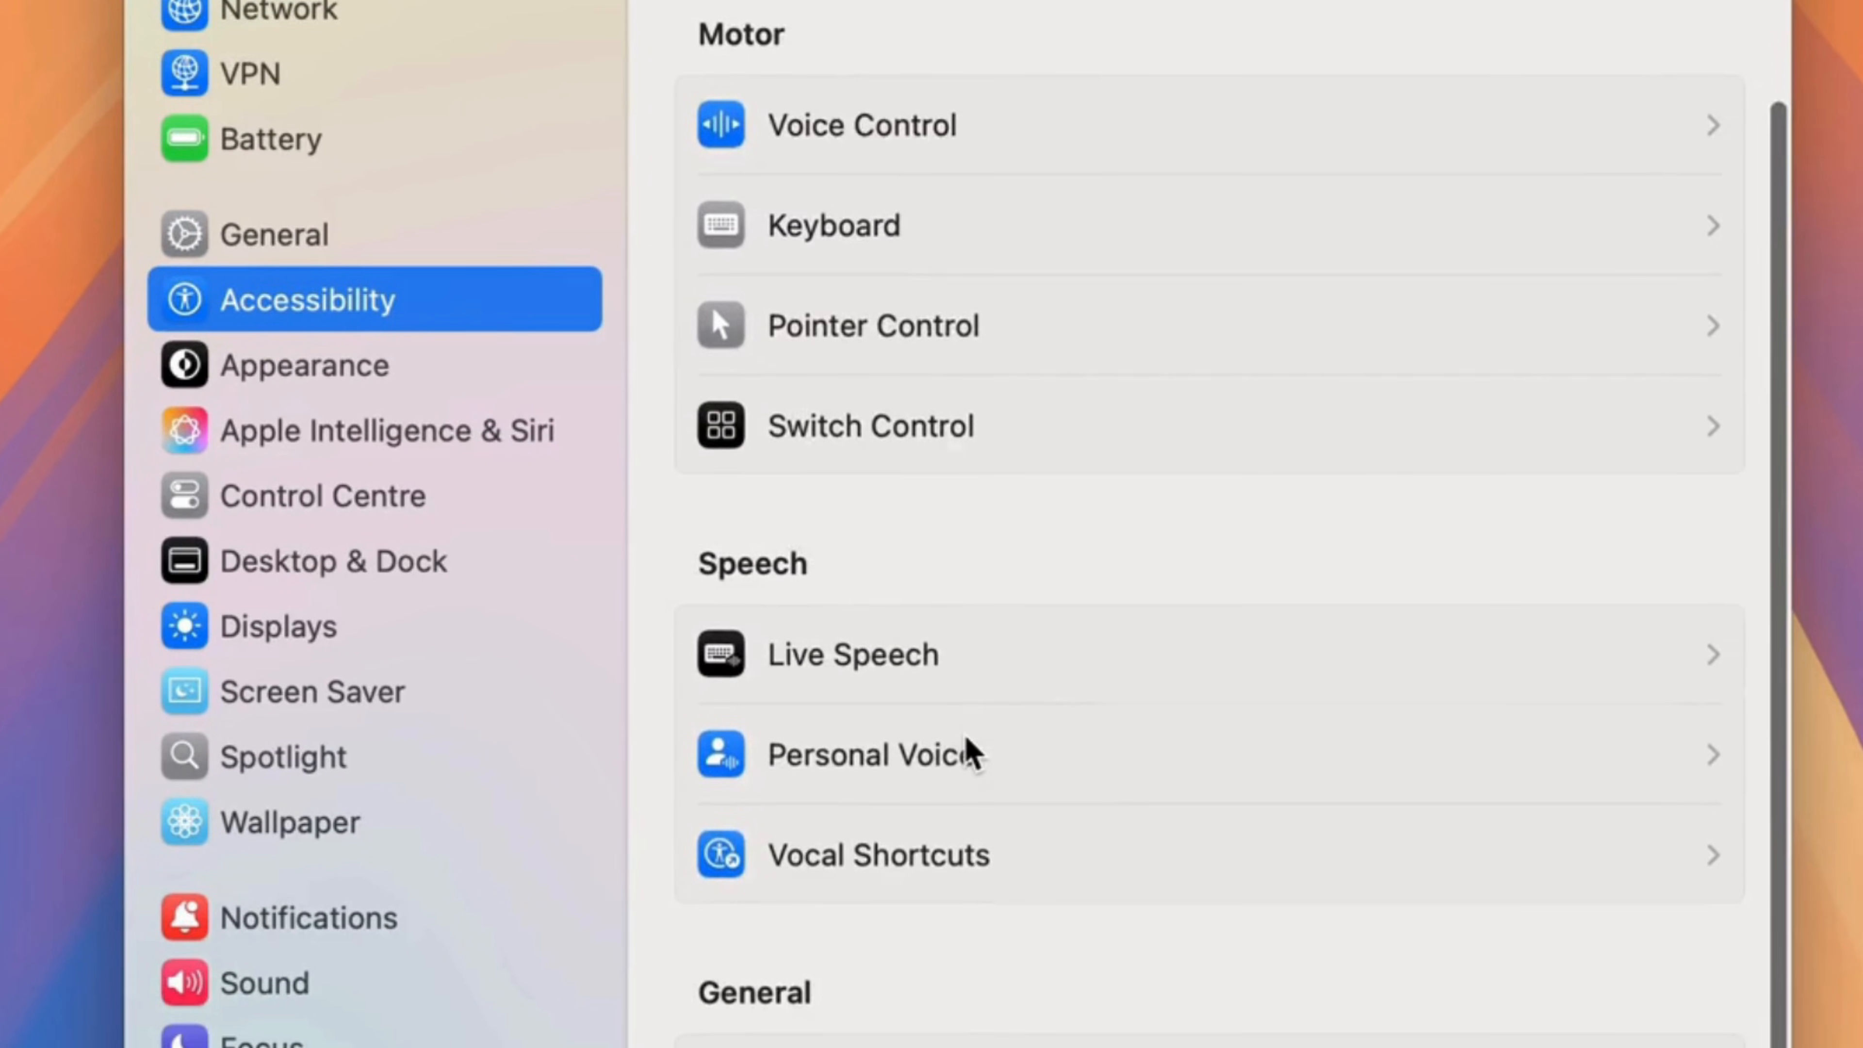
pyautogui.click(832, 226)
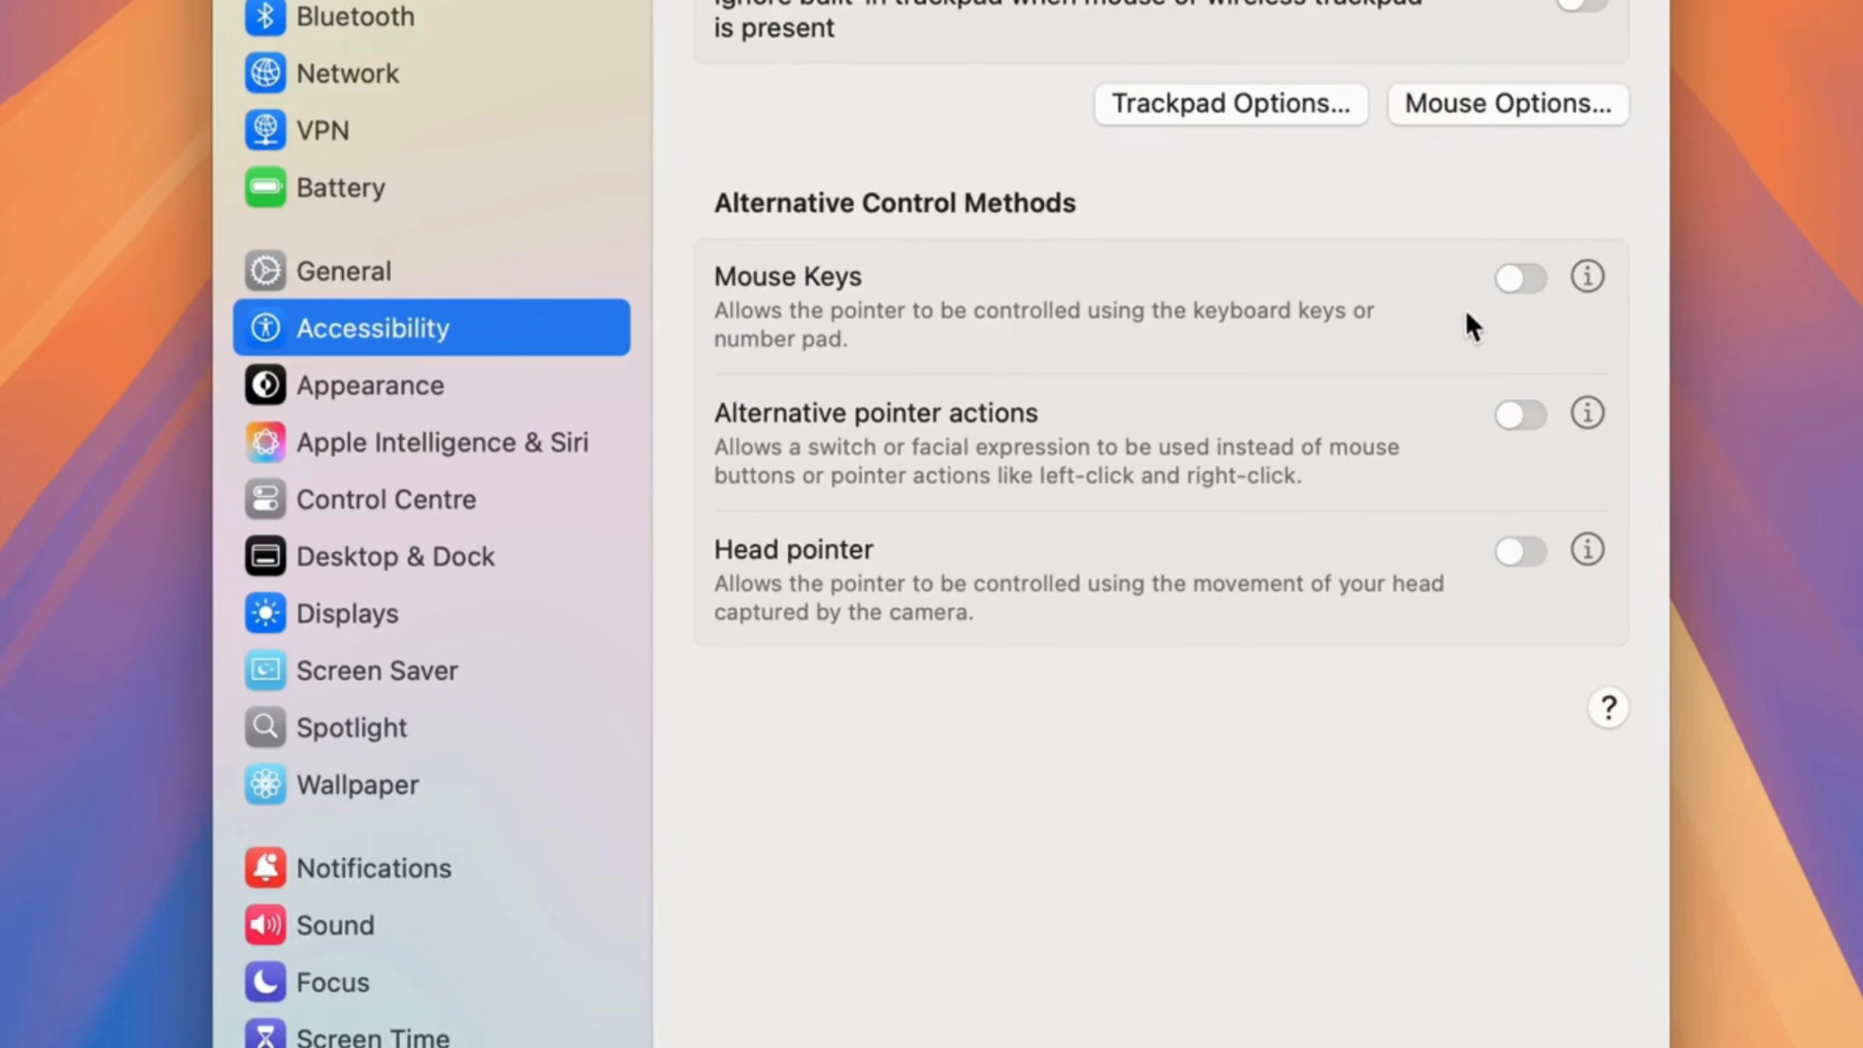
# Turn on the Mouse Keys toggle
pyautogui.click(1521, 276)
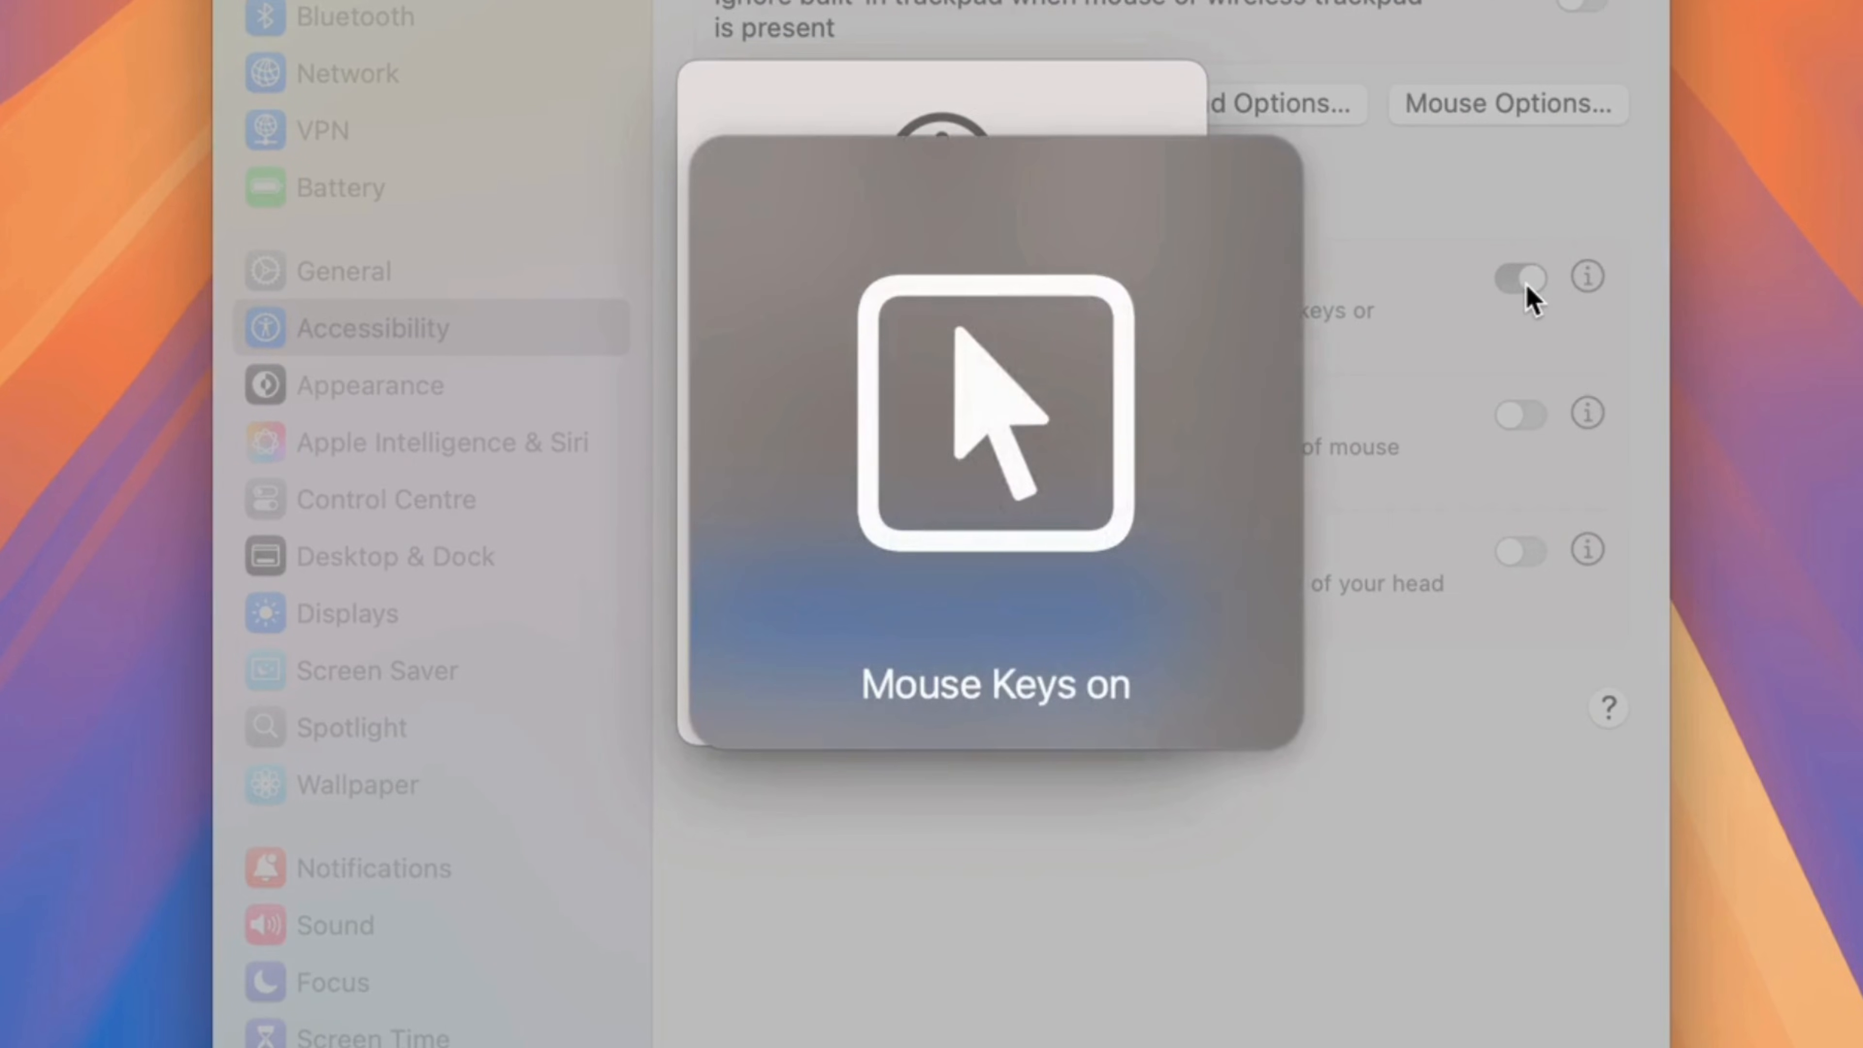
pyautogui.click(1520, 277)
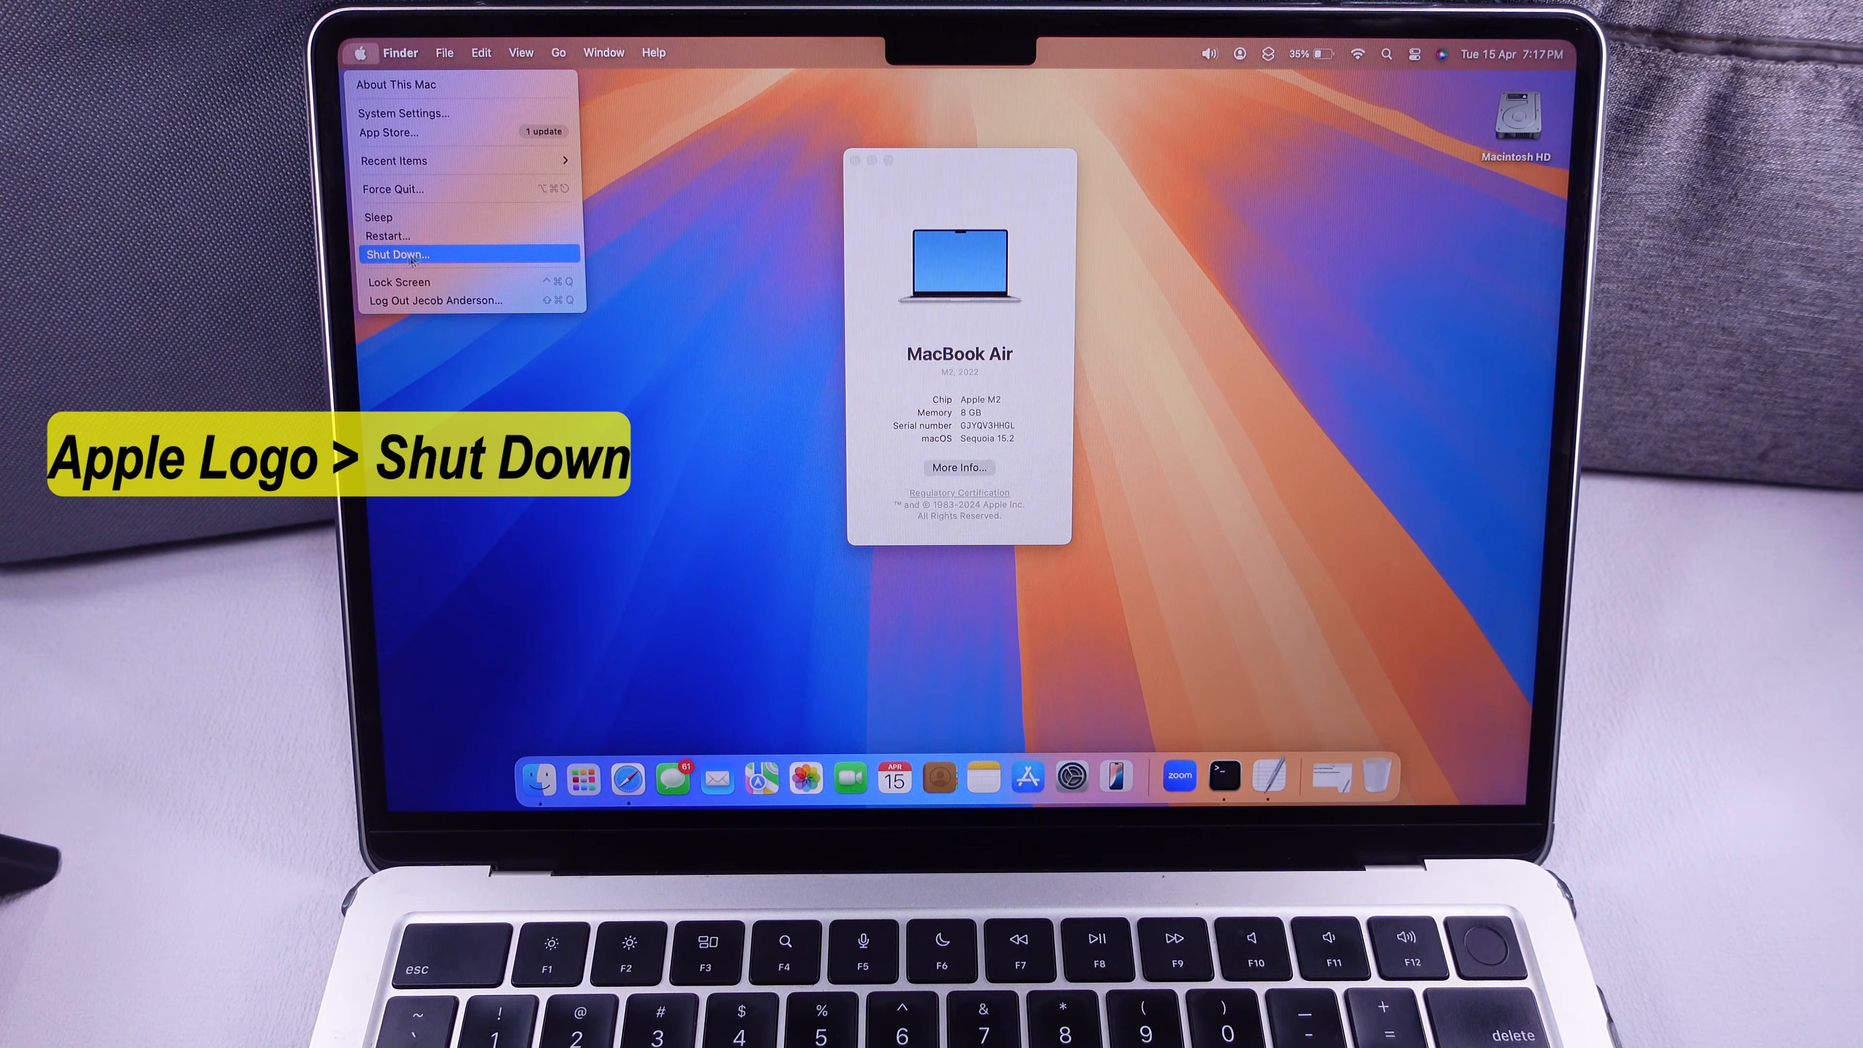
# Shut the Mac down, then hold the power button to reach Startup Options
pyautogui.click(397, 254)
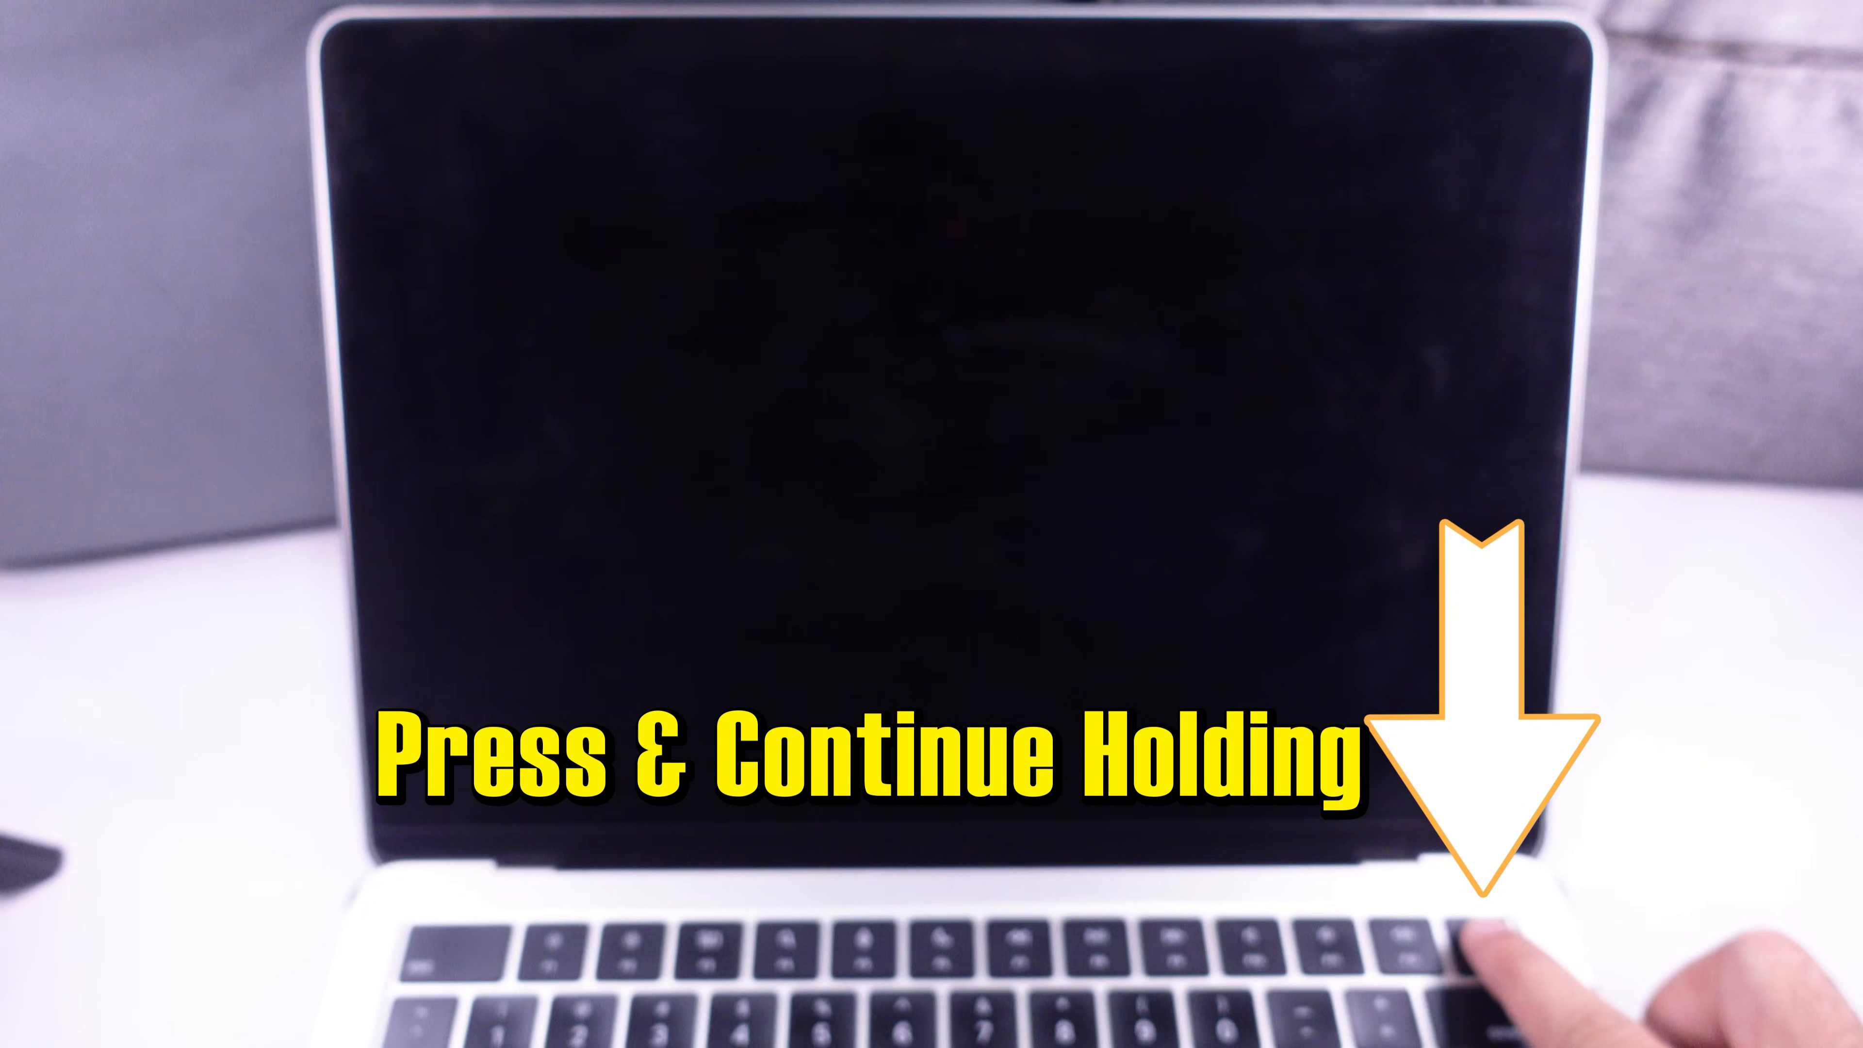
pyautogui.press('power')
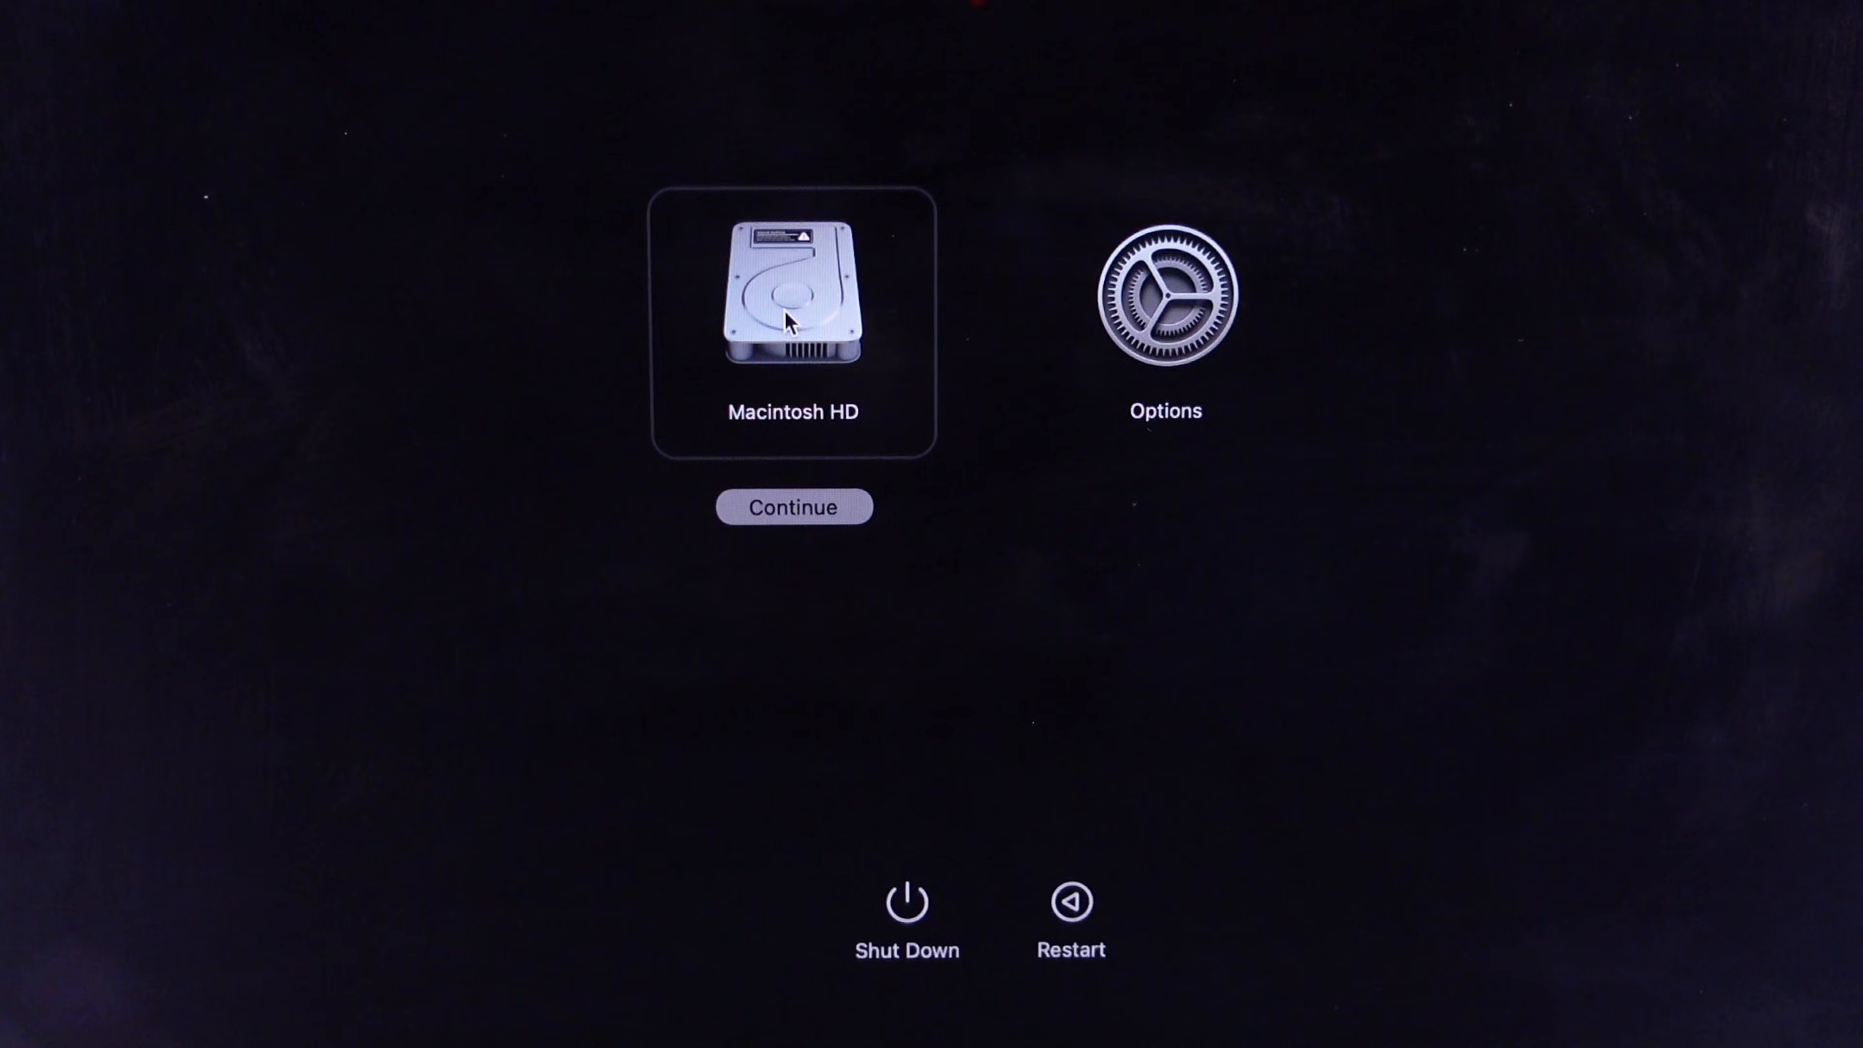
# Select Macintosh HD as the startup disk for safe mode
pyautogui.click(794, 508)
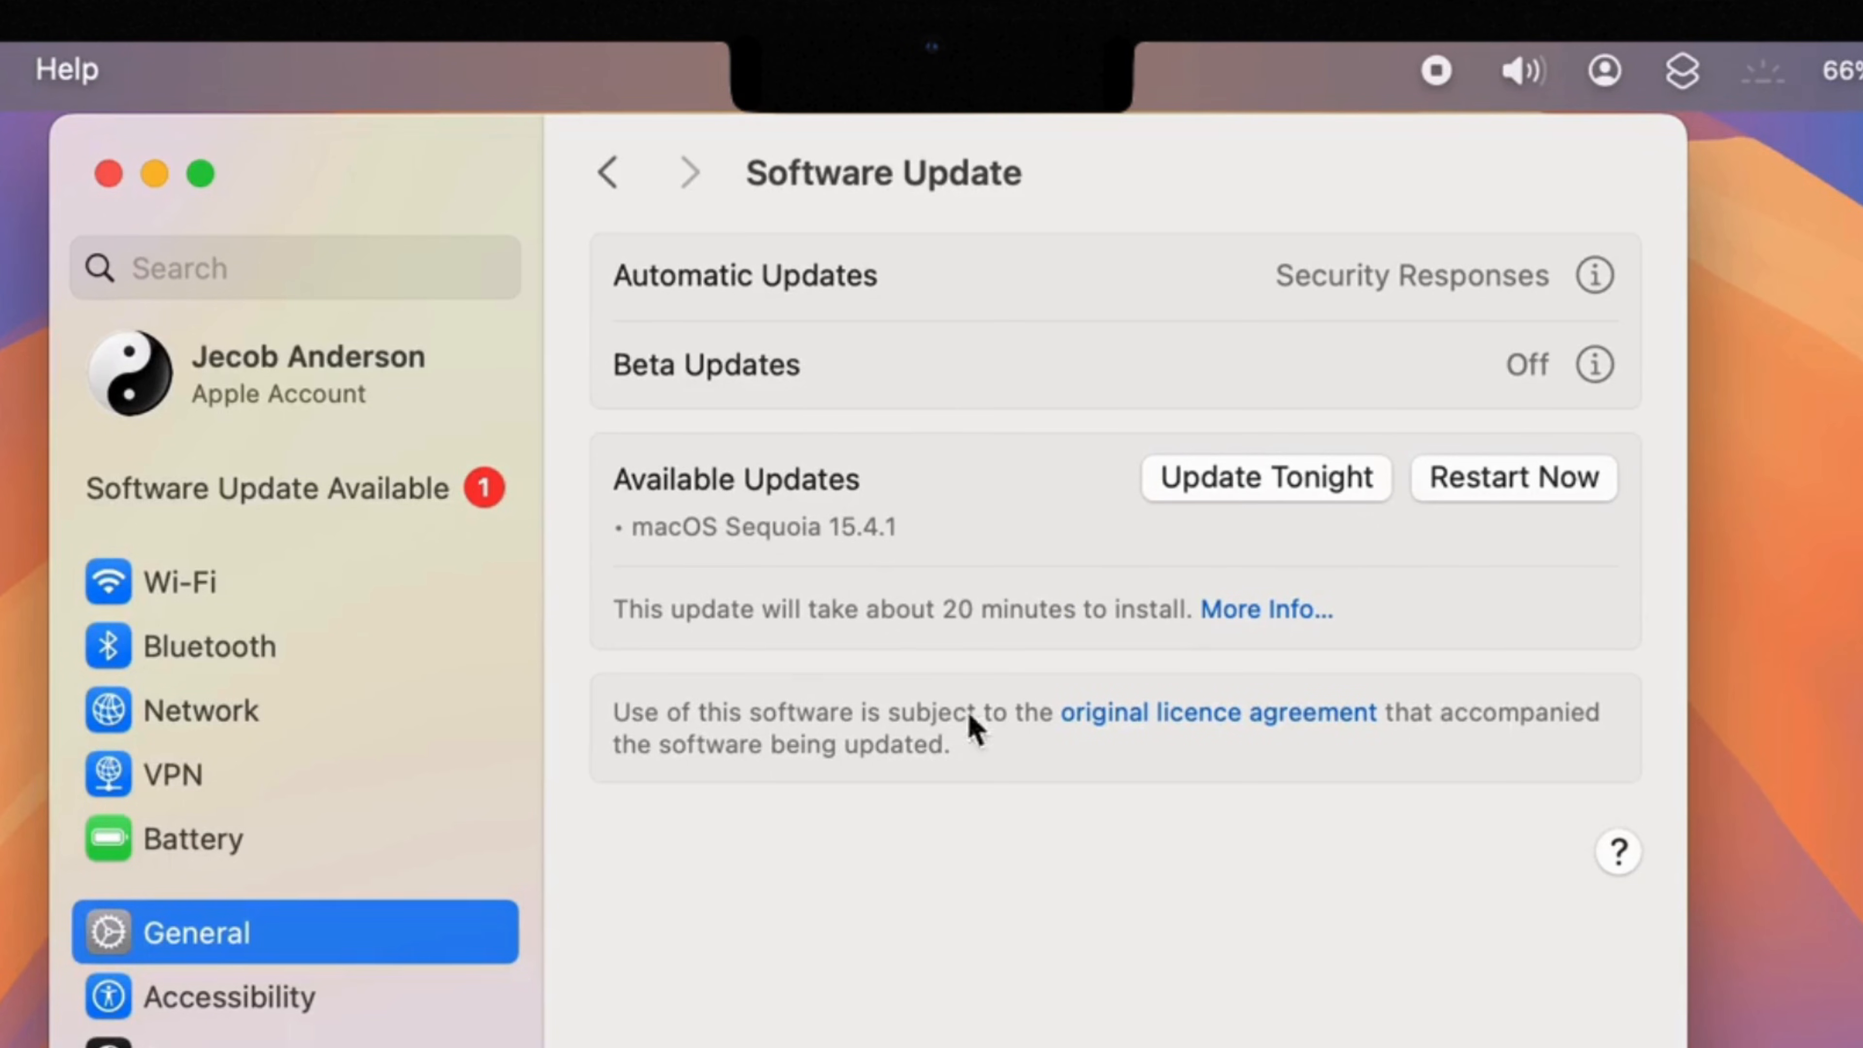
pyautogui.moveTo(1301, 491)
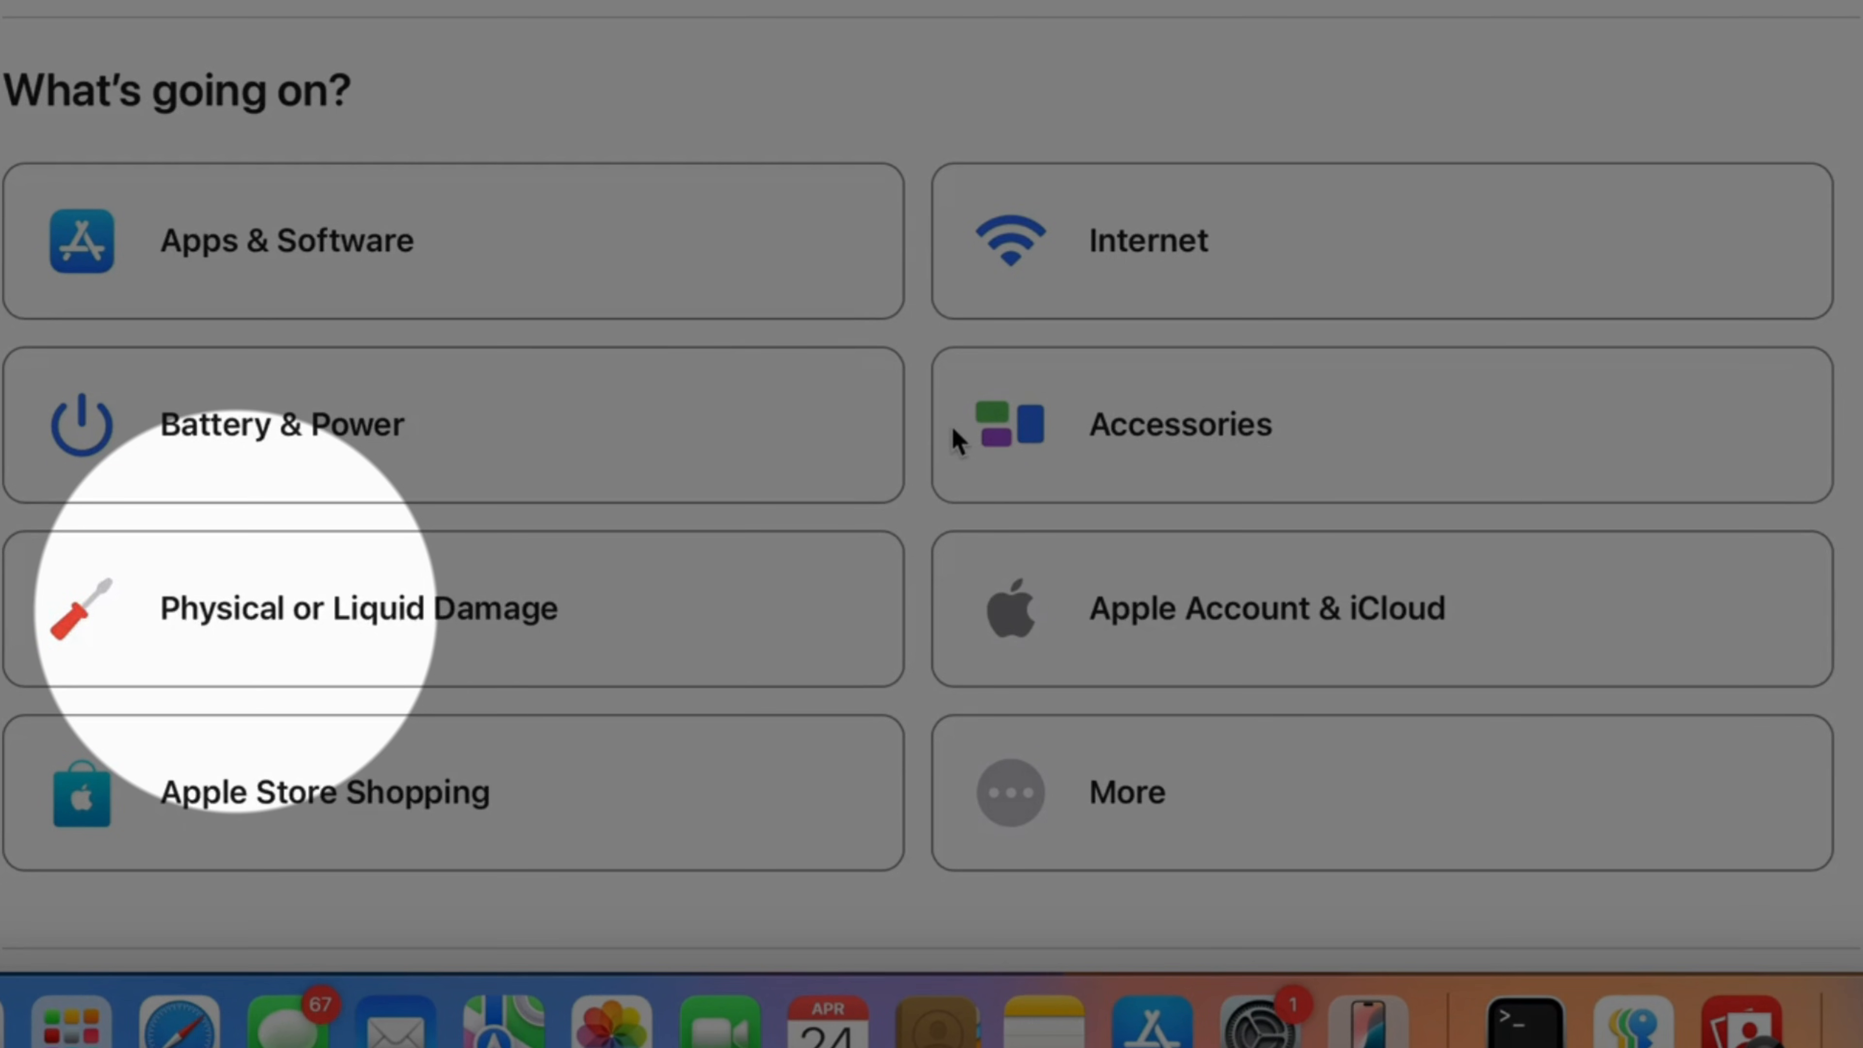
pyautogui.moveTo(233, 313)
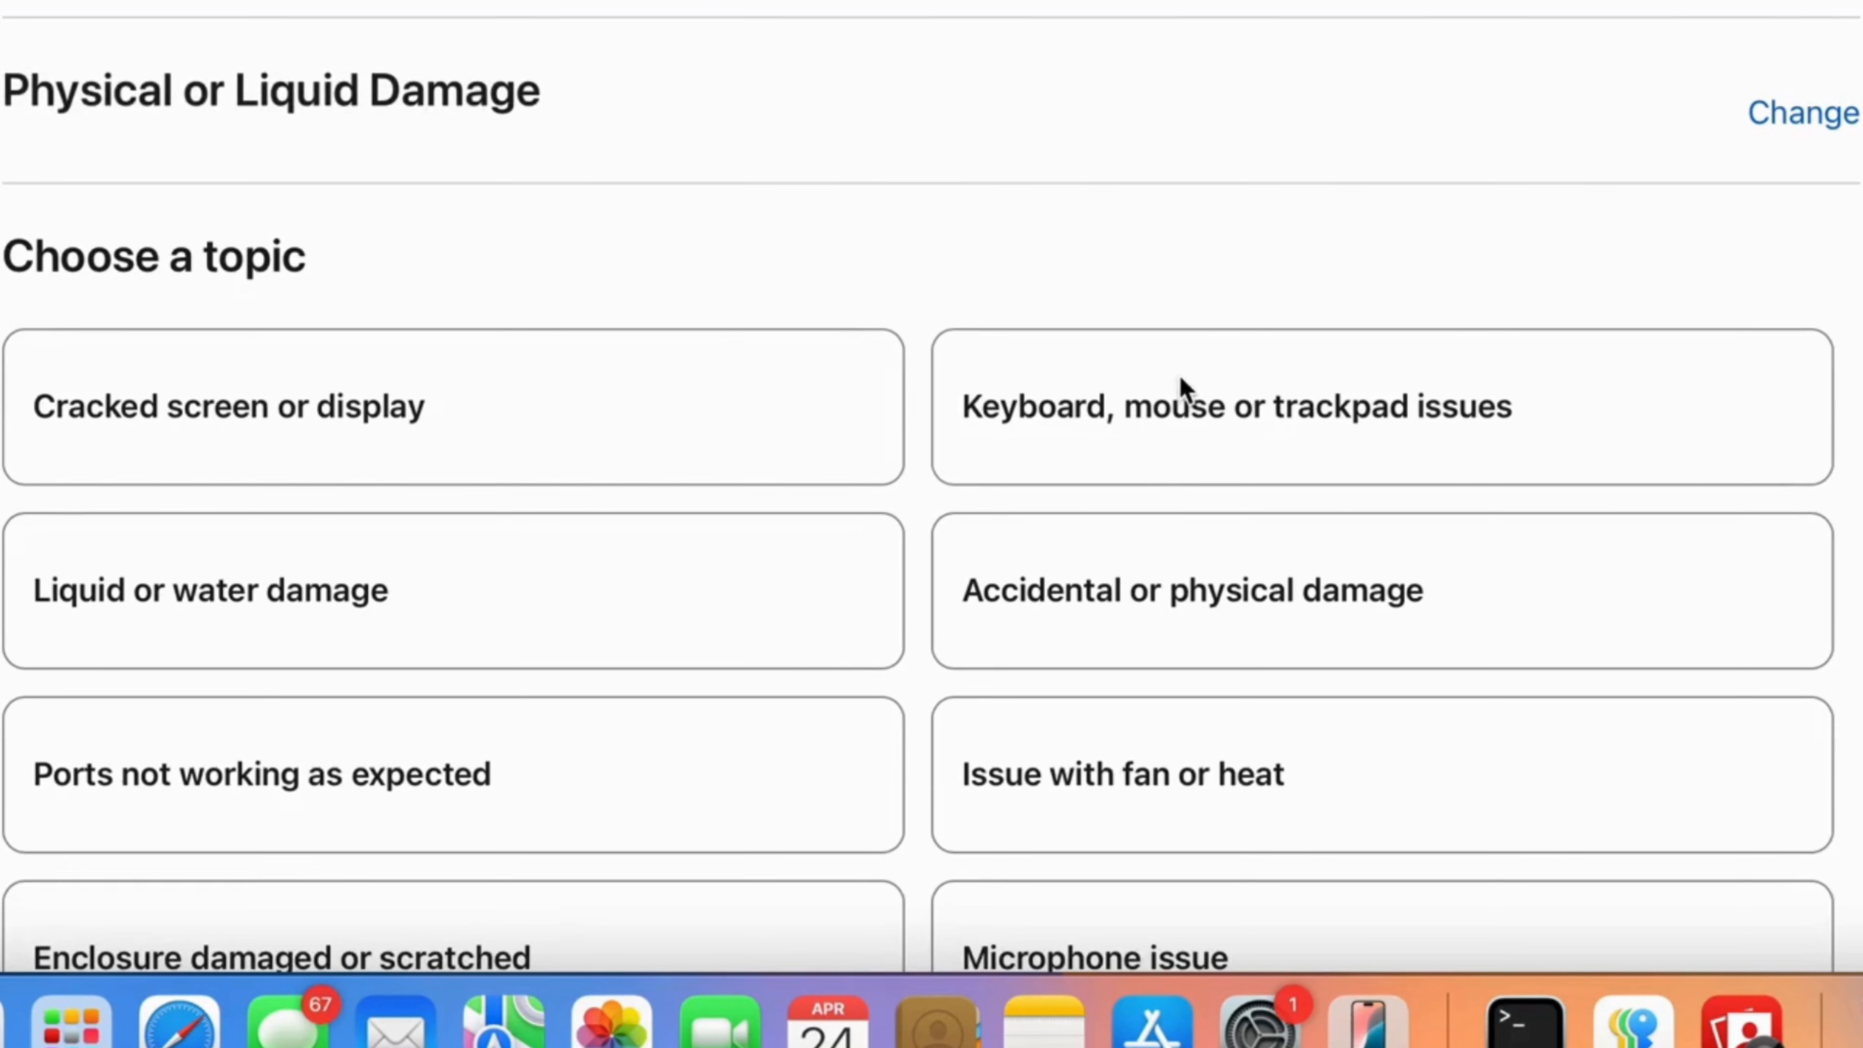
# Report a Keyboard, mouse or trackpad issue and review the offered support options
pyautogui.click(1234, 406)
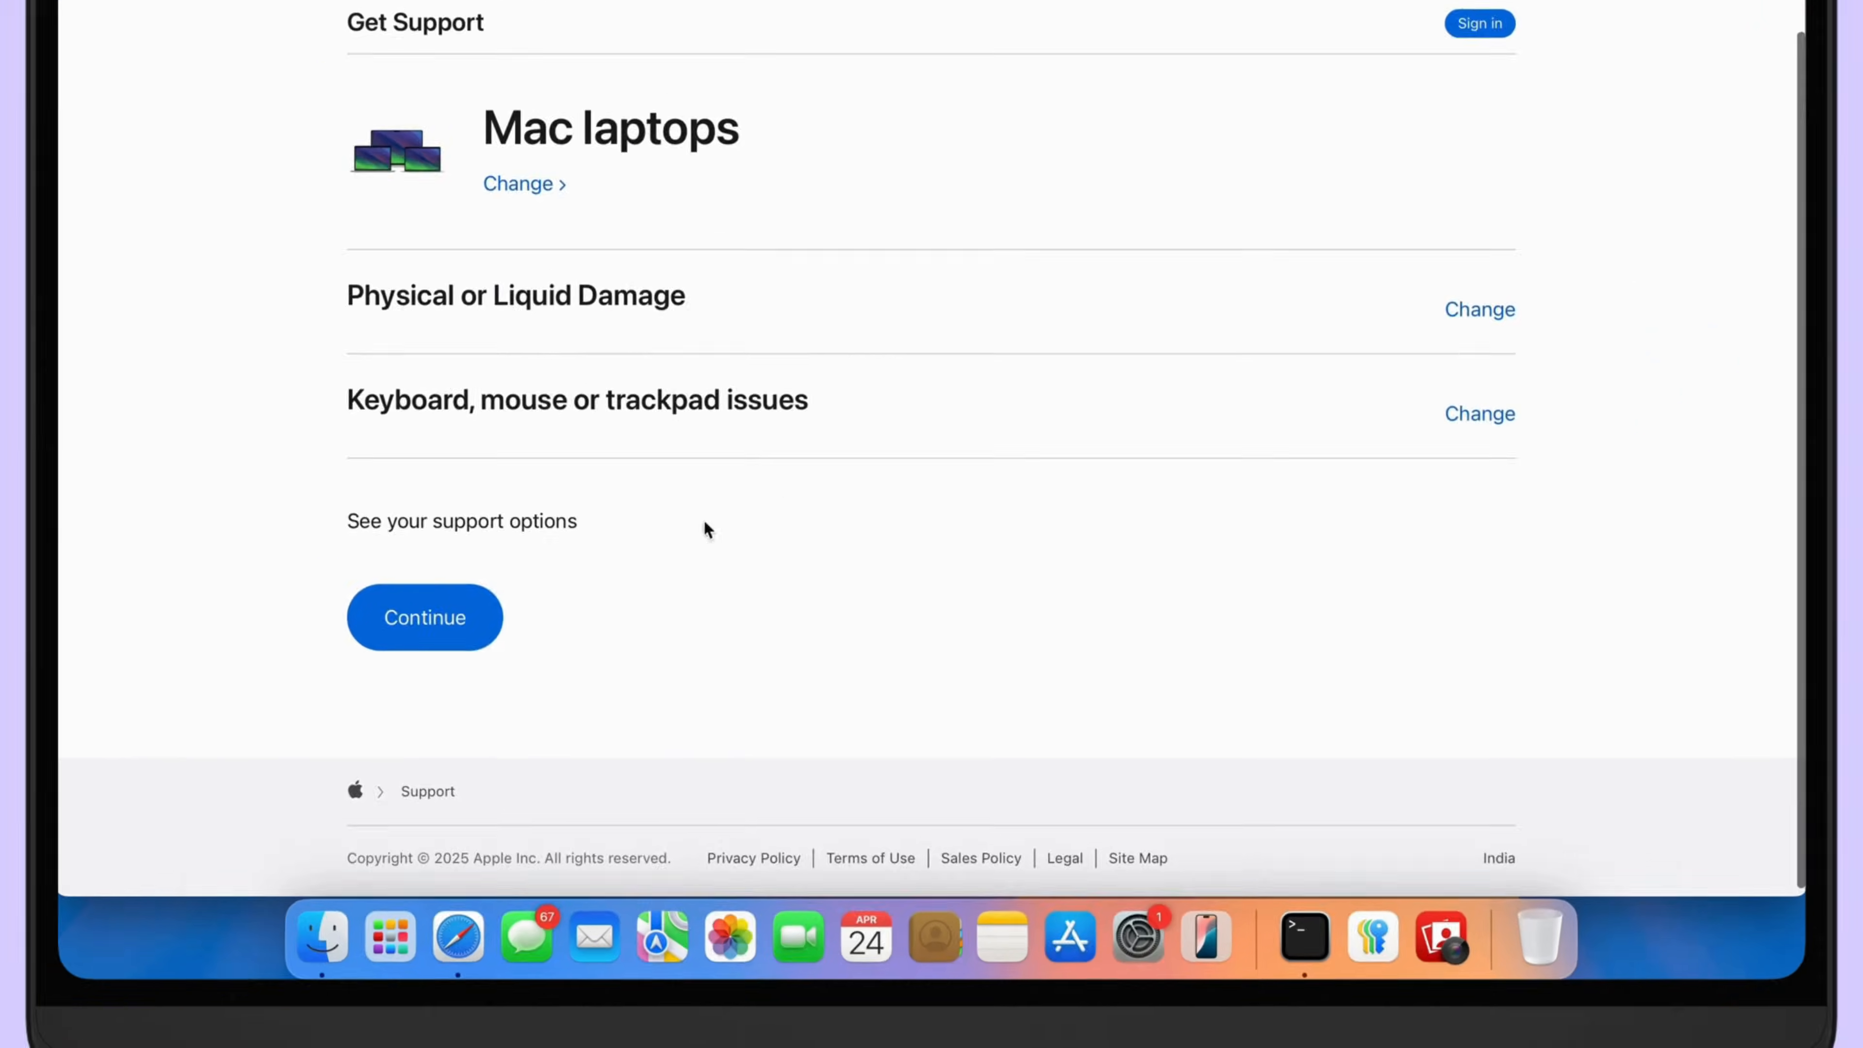
pyautogui.click(424, 618)
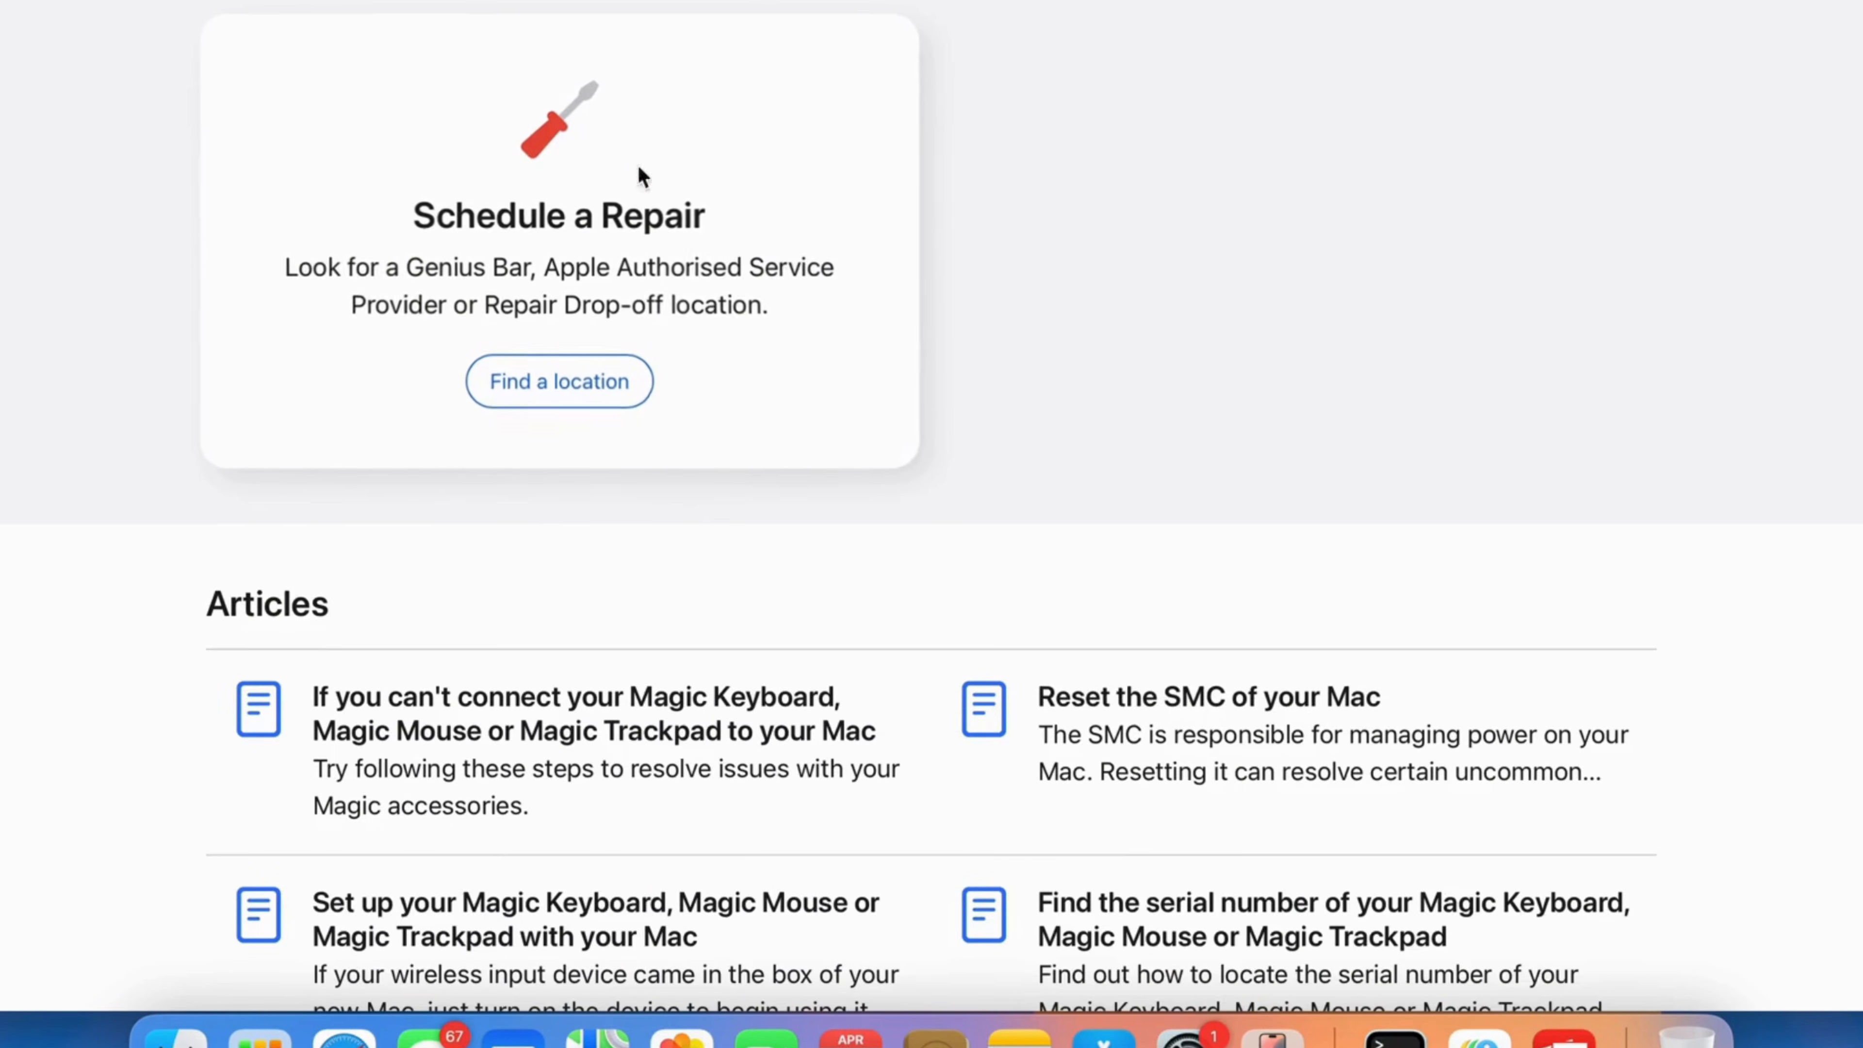
pyautogui.scroll(-3)
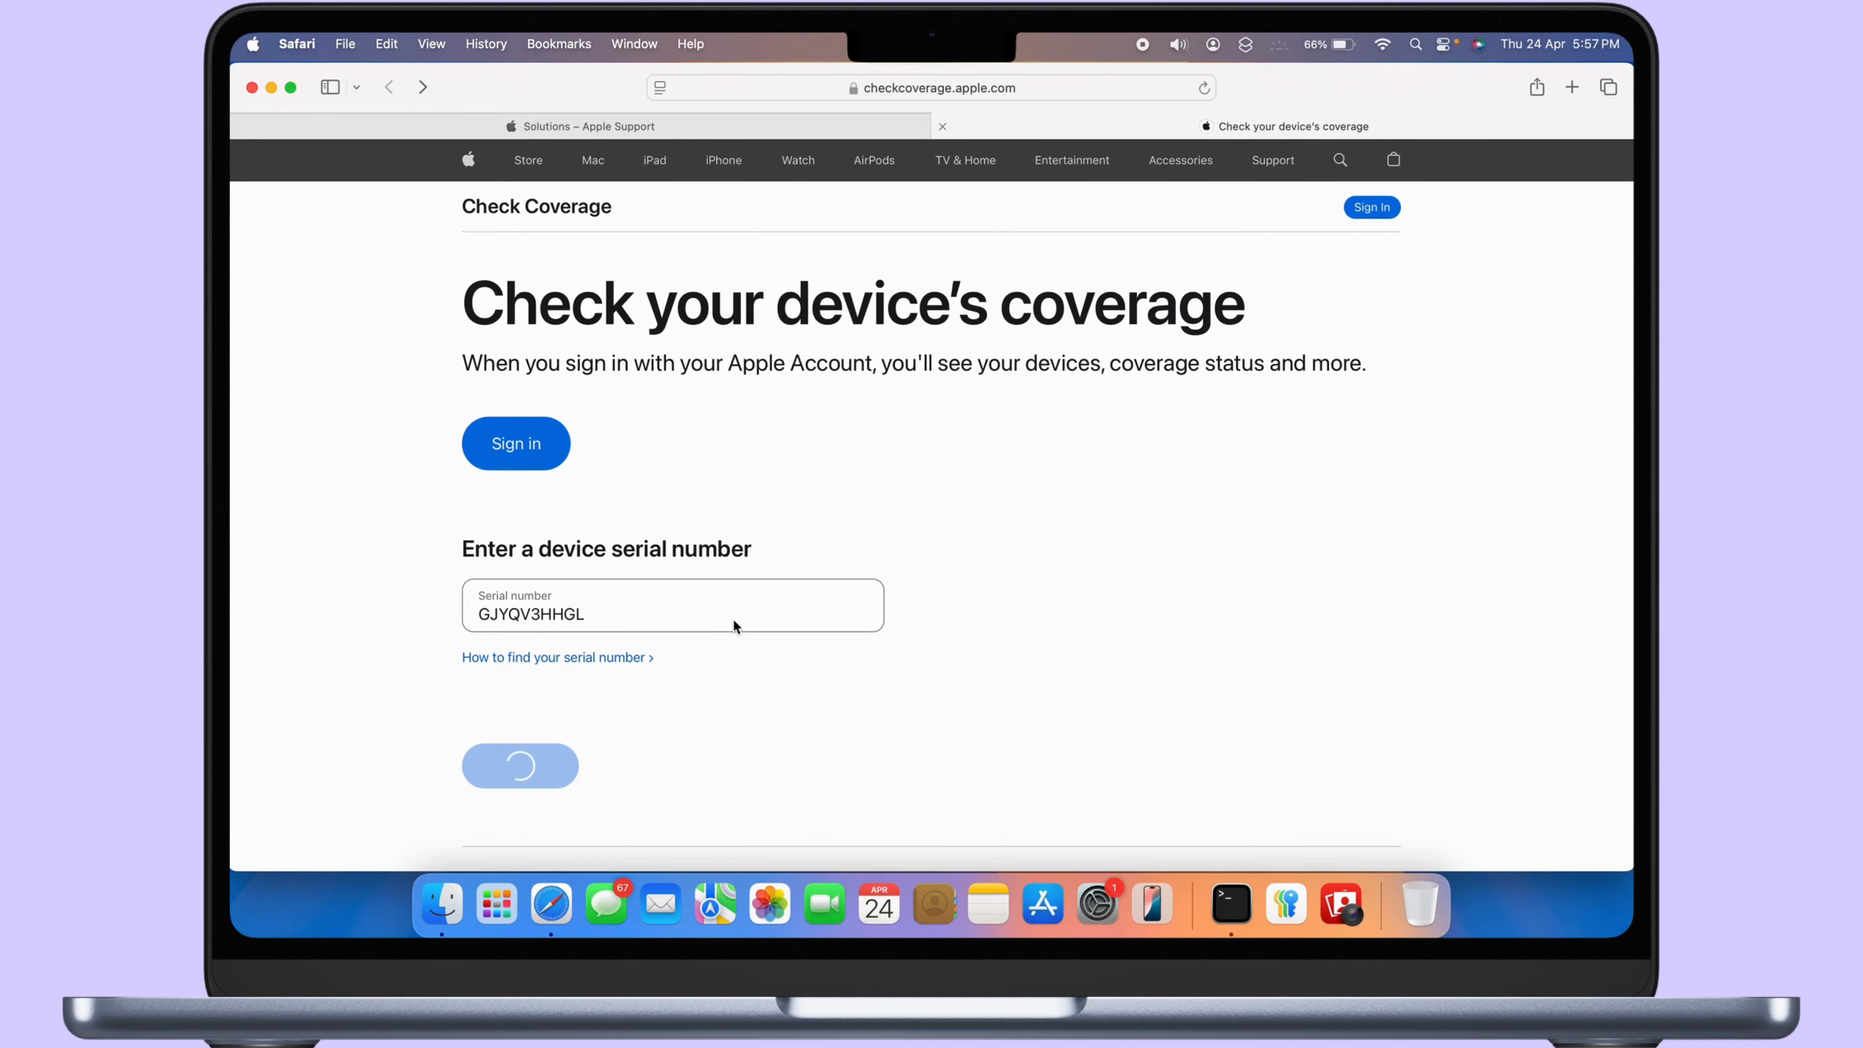
# Submit the serial number and highlight the Coverage Expired details for the MacBook Air
pyautogui.click(520, 766)
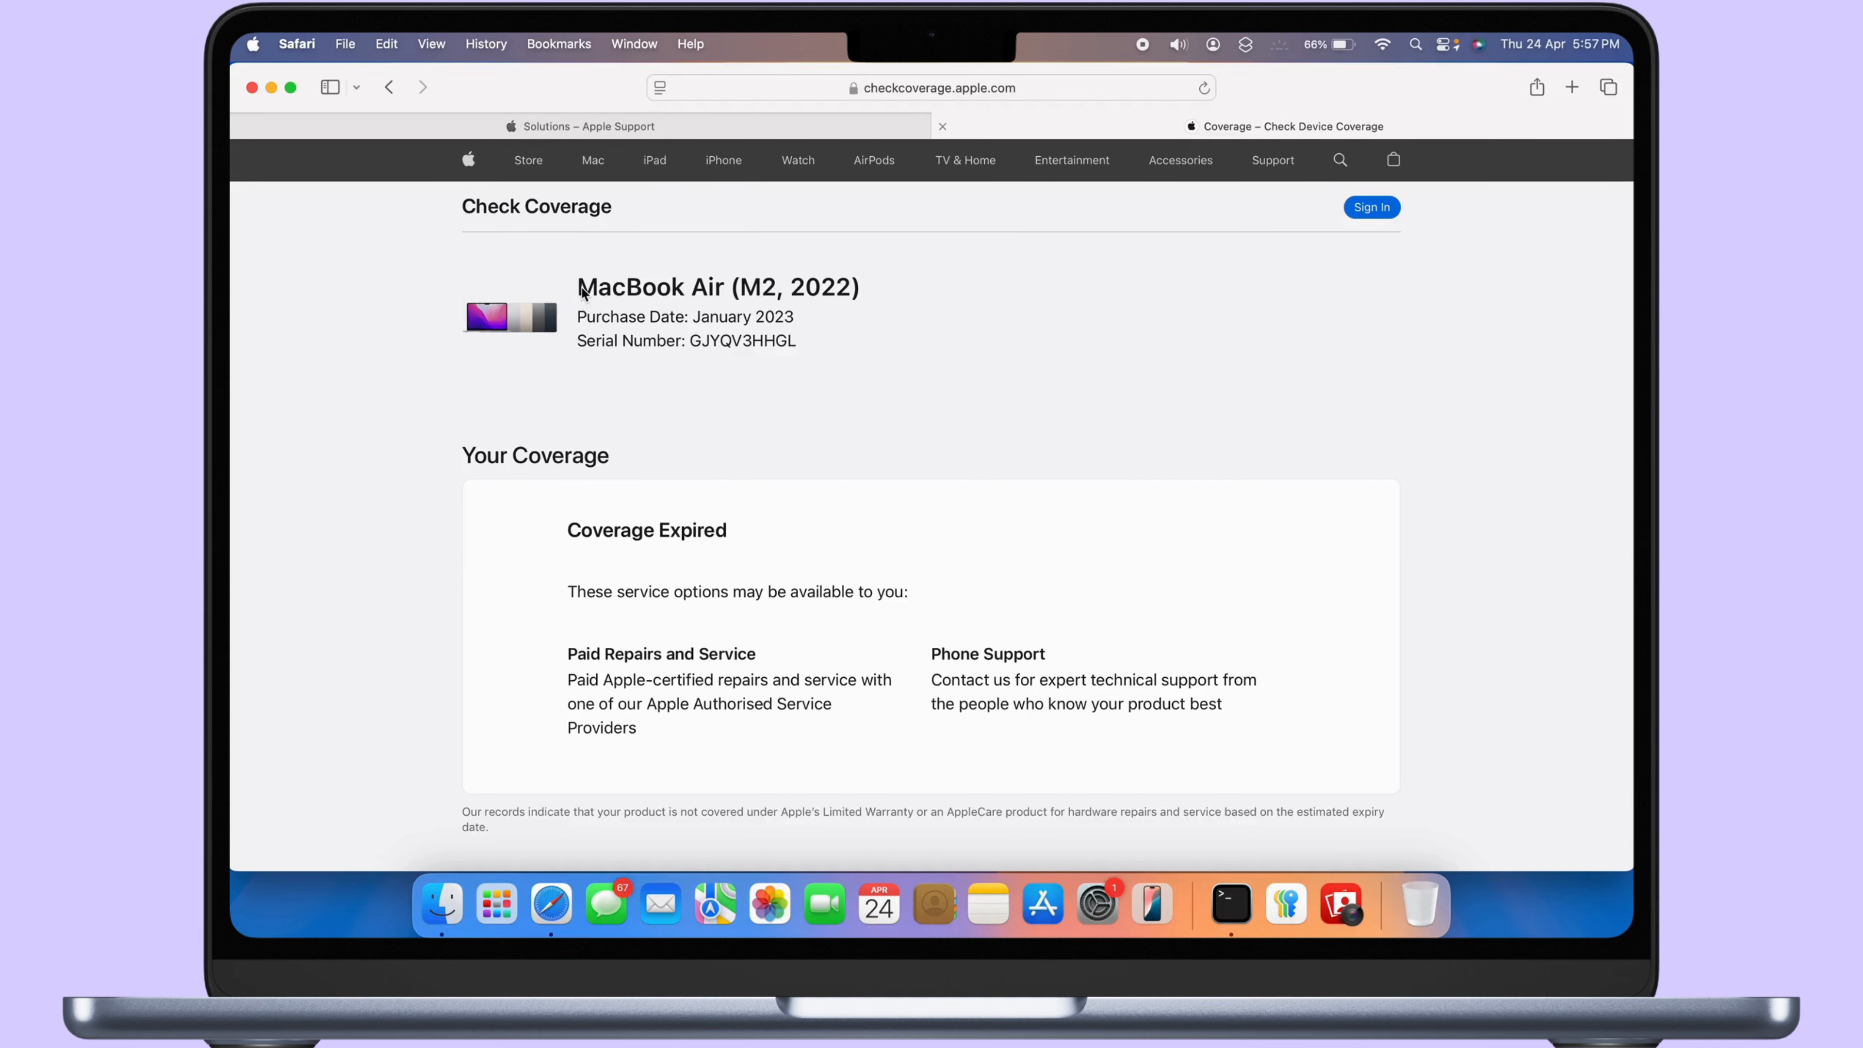
pyautogui.moveTo(568, 526)
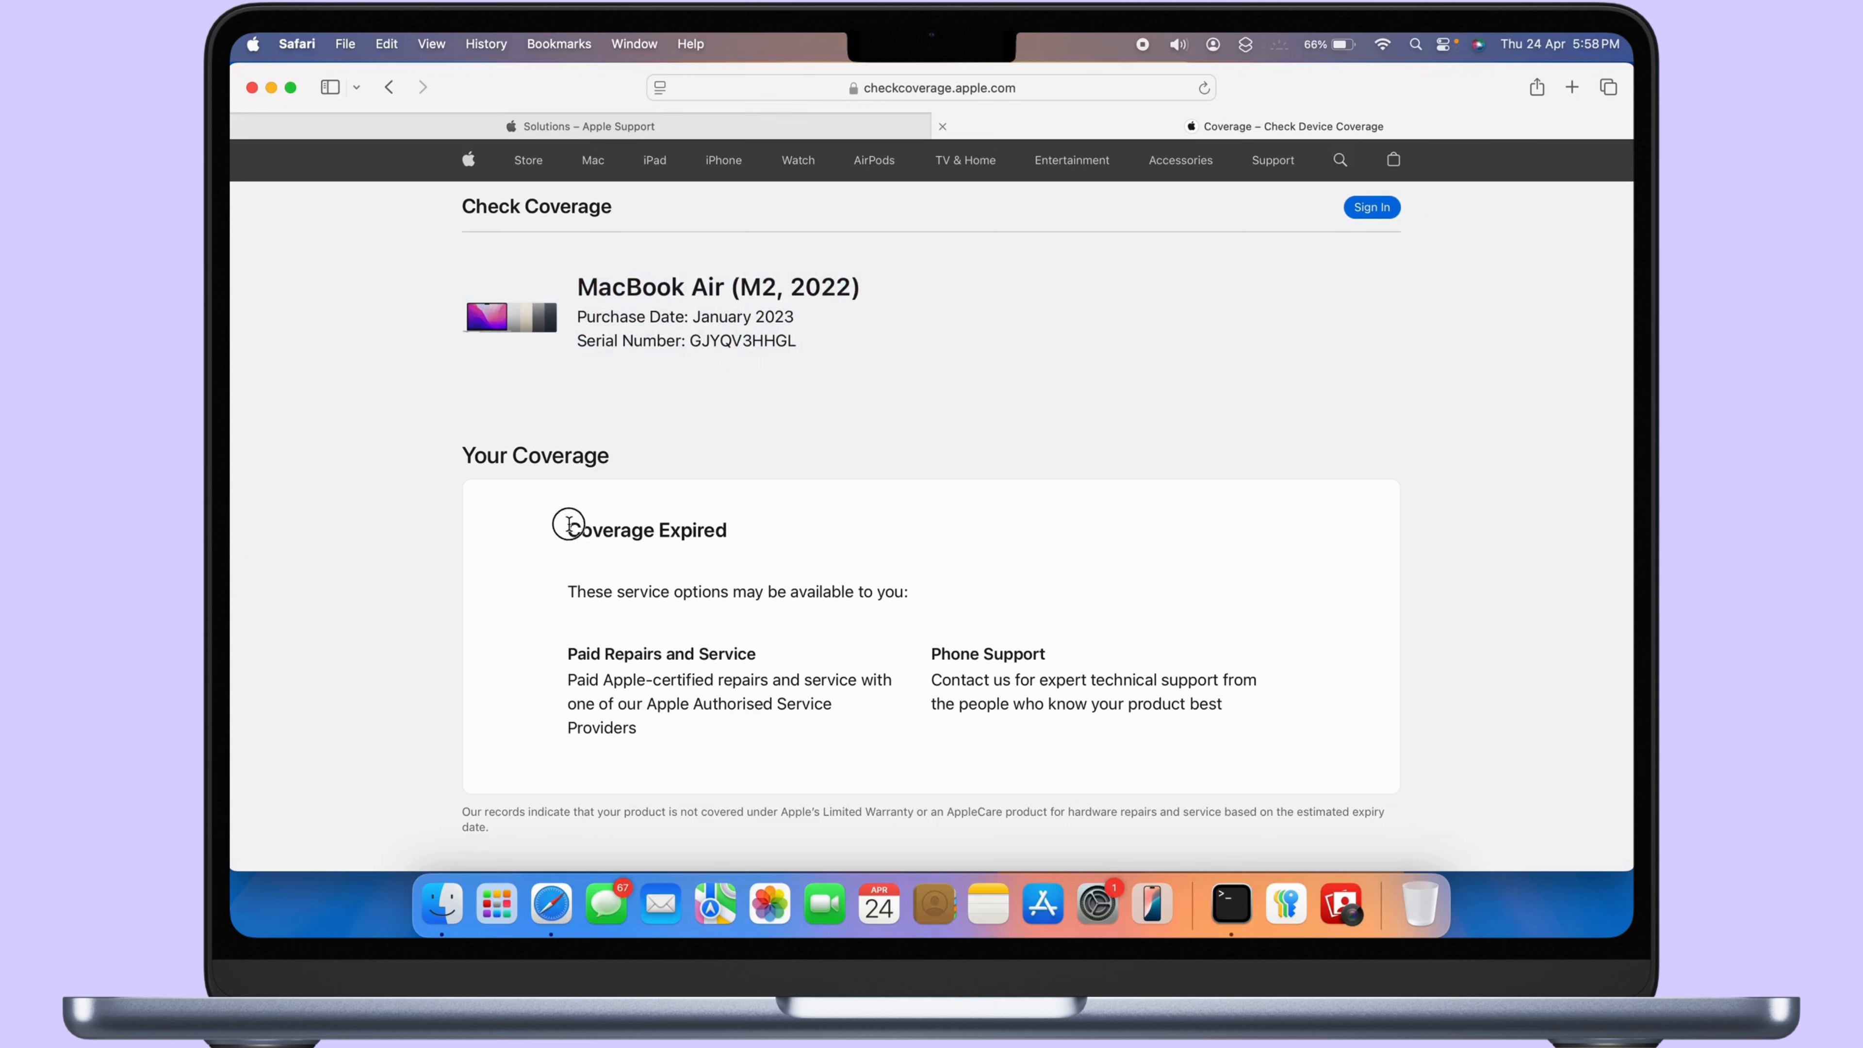
pyautogui.moveTo(568, 529); pyautogui.dragTo(1041, 745)
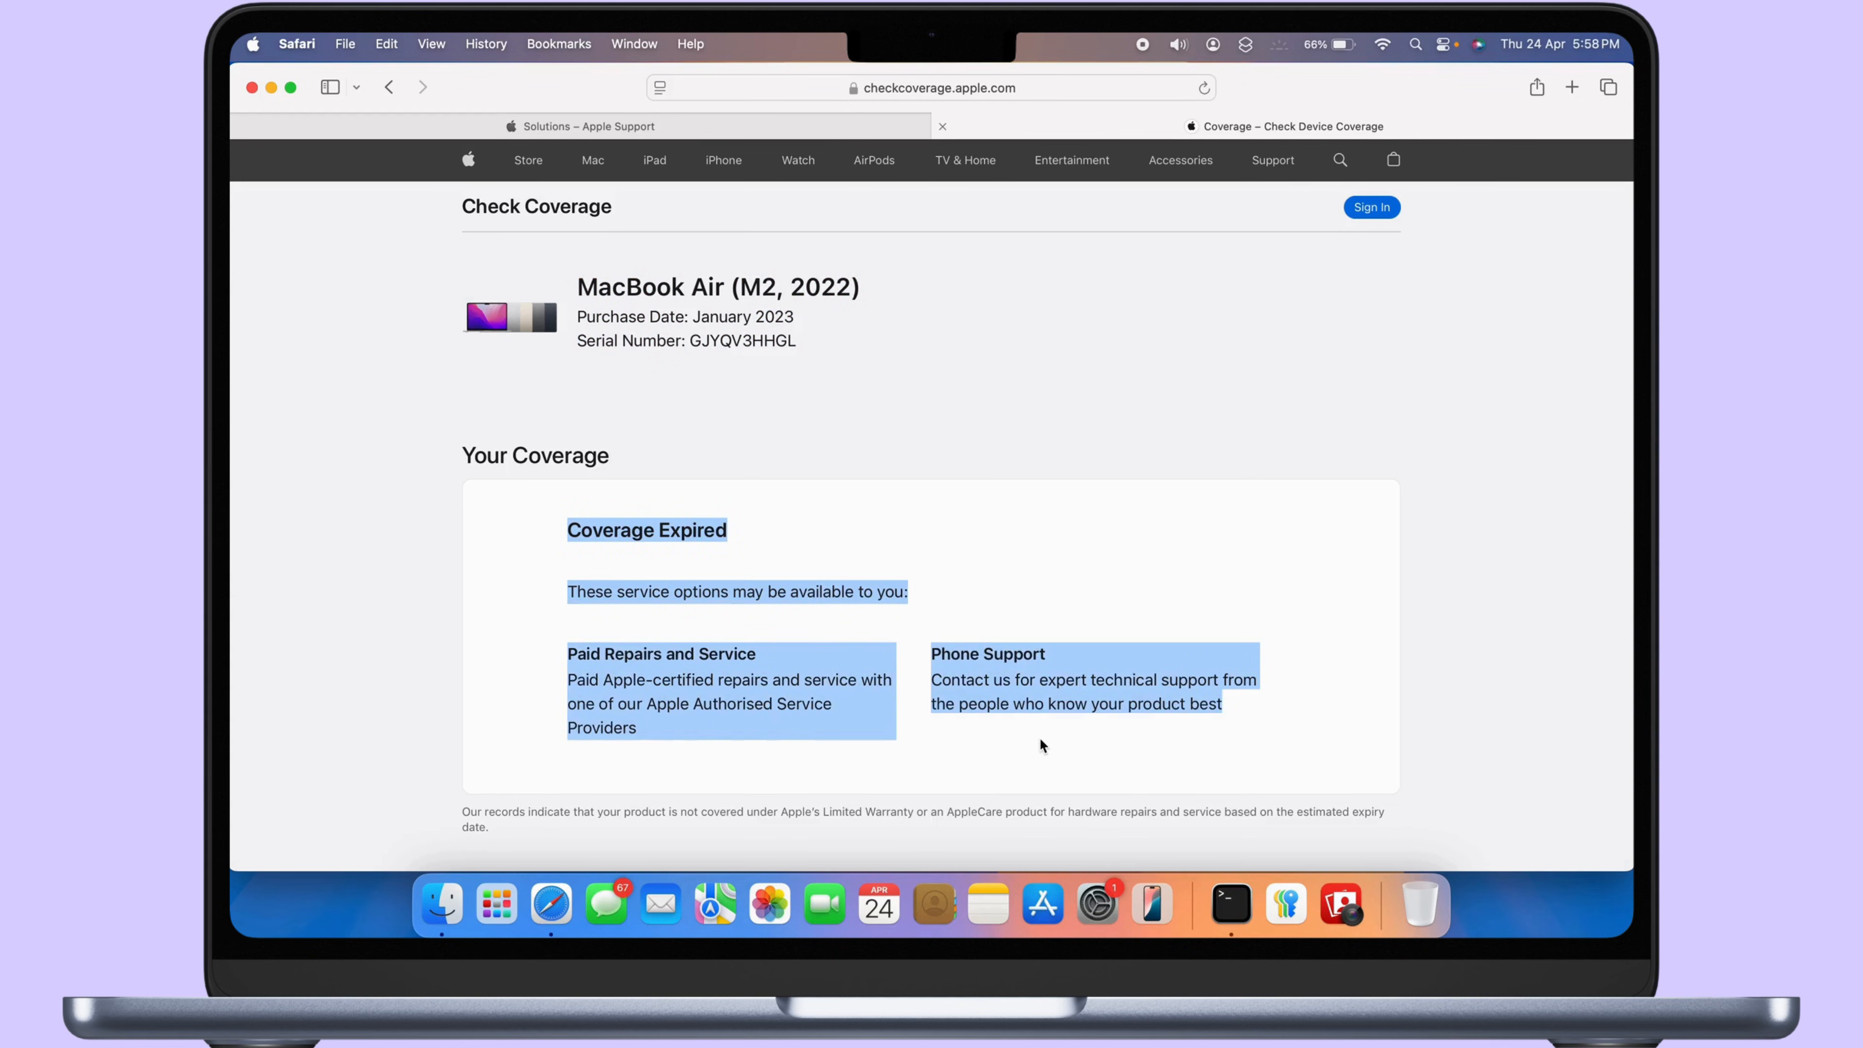